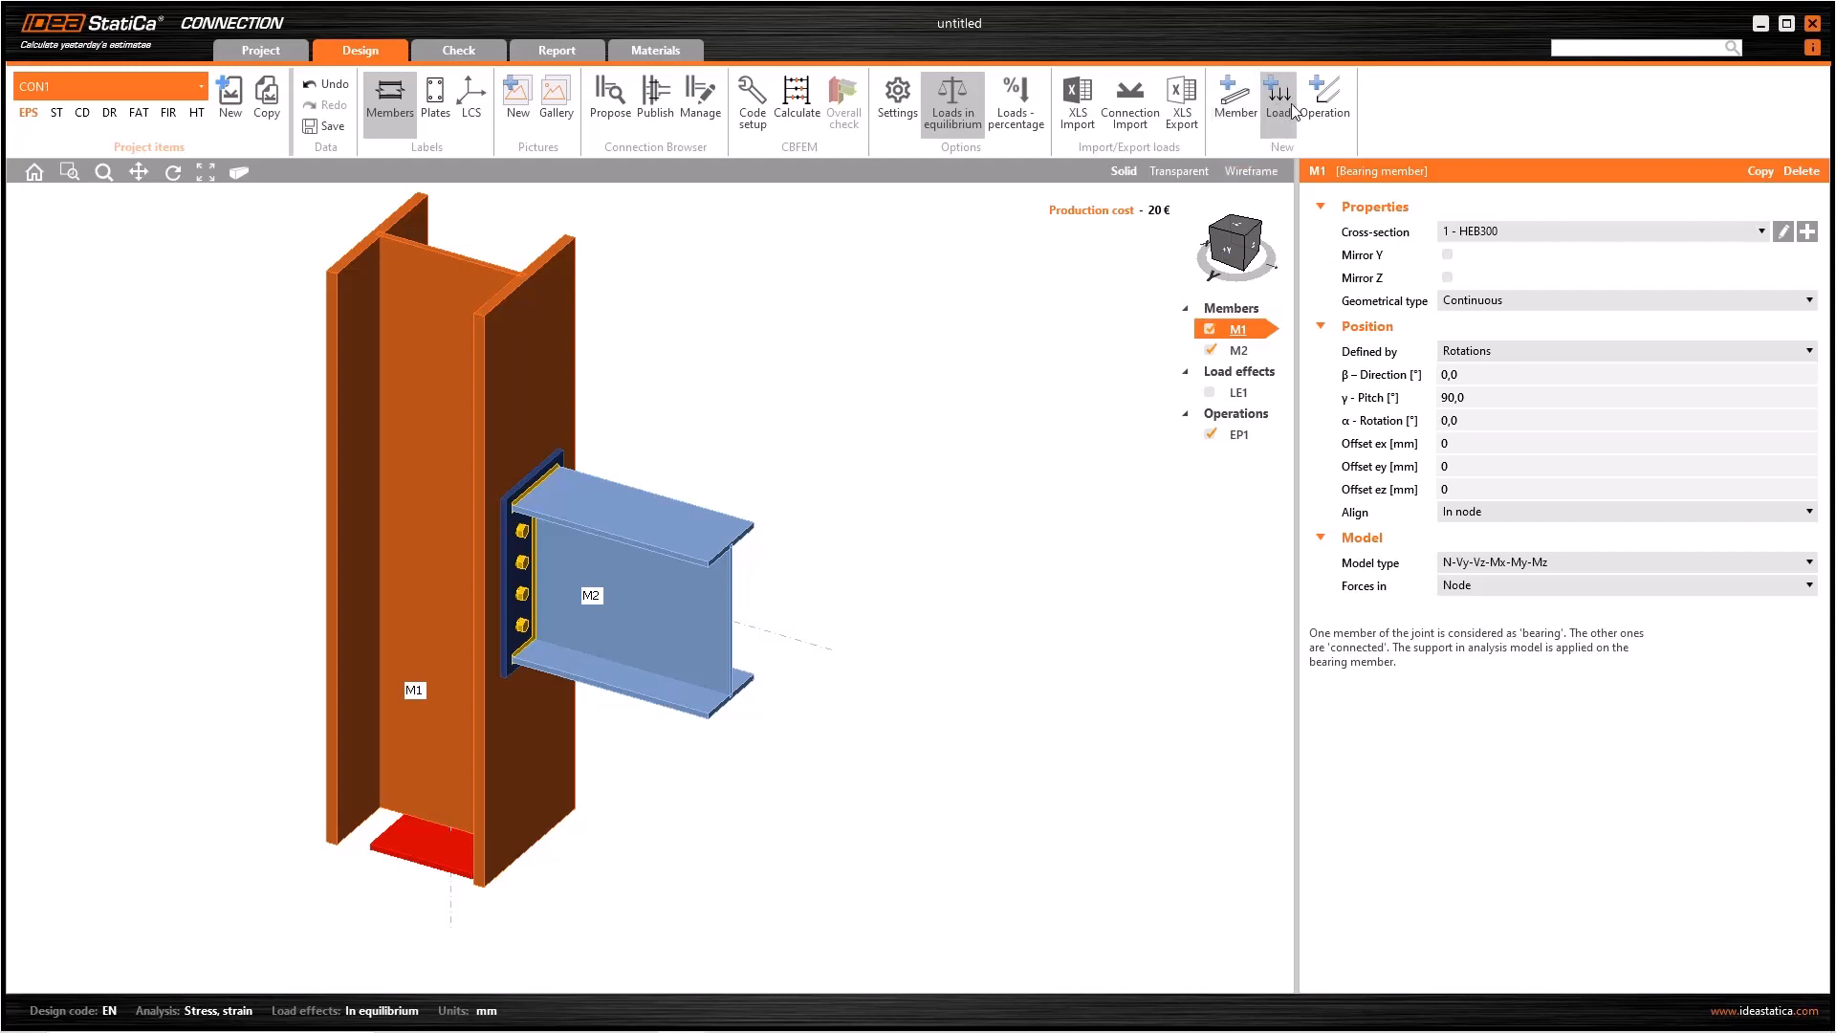
{"action": "mouse_move", "coordinate": [1278, 100]}
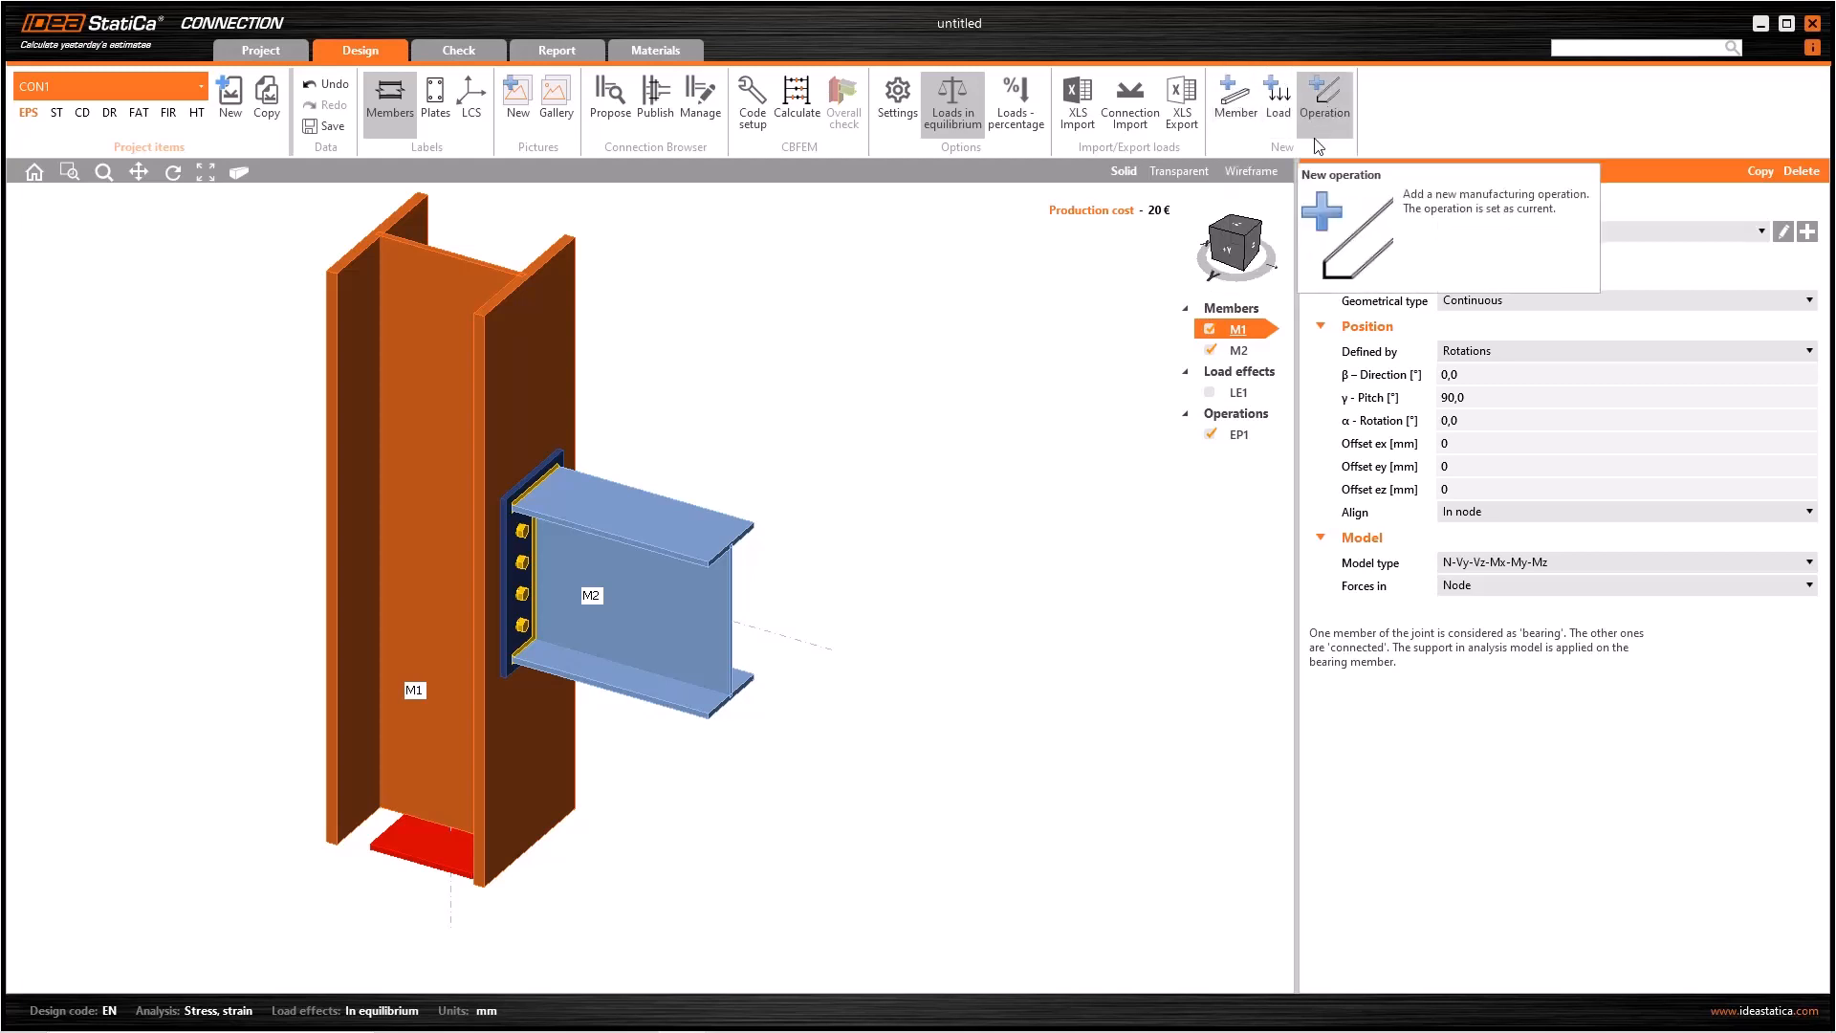
Open load effect LE1 from the Load effects tree to enter M2 end forces
{"action": "right_click", "coordinate": [1226, 371]}
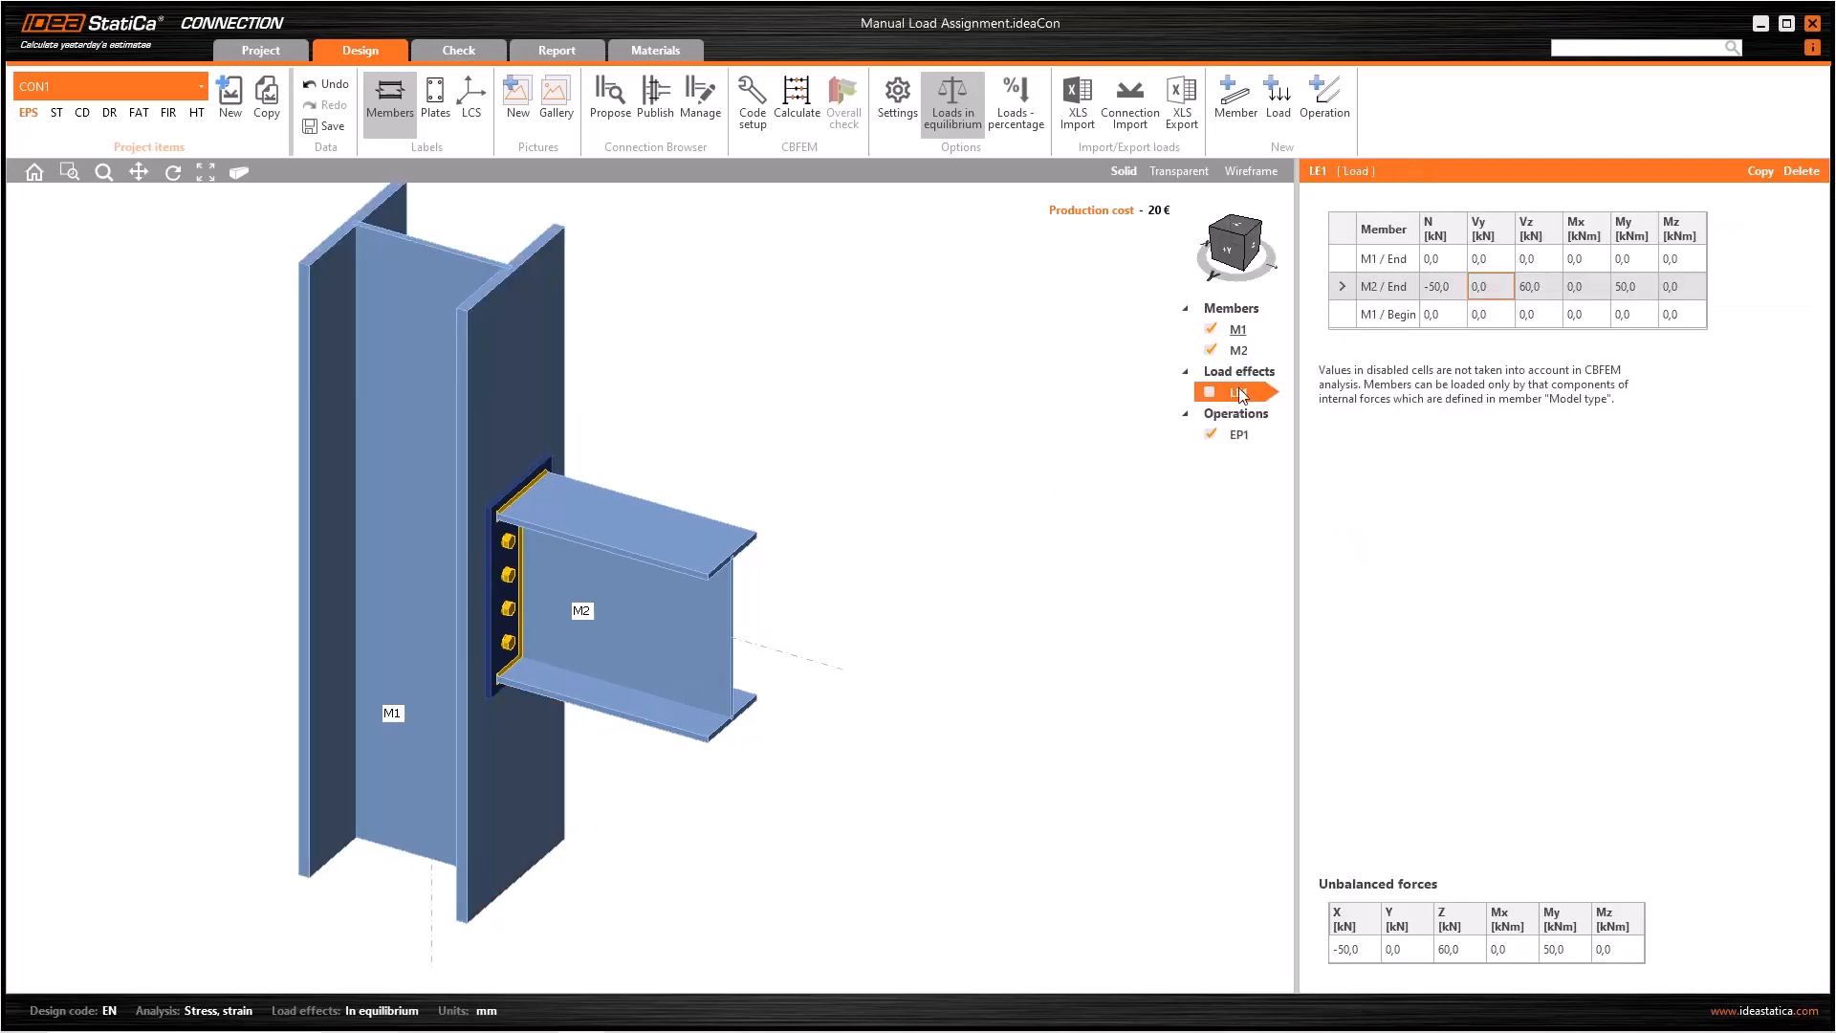
{"action": "right_click", "coordinate": [1241, 391]}
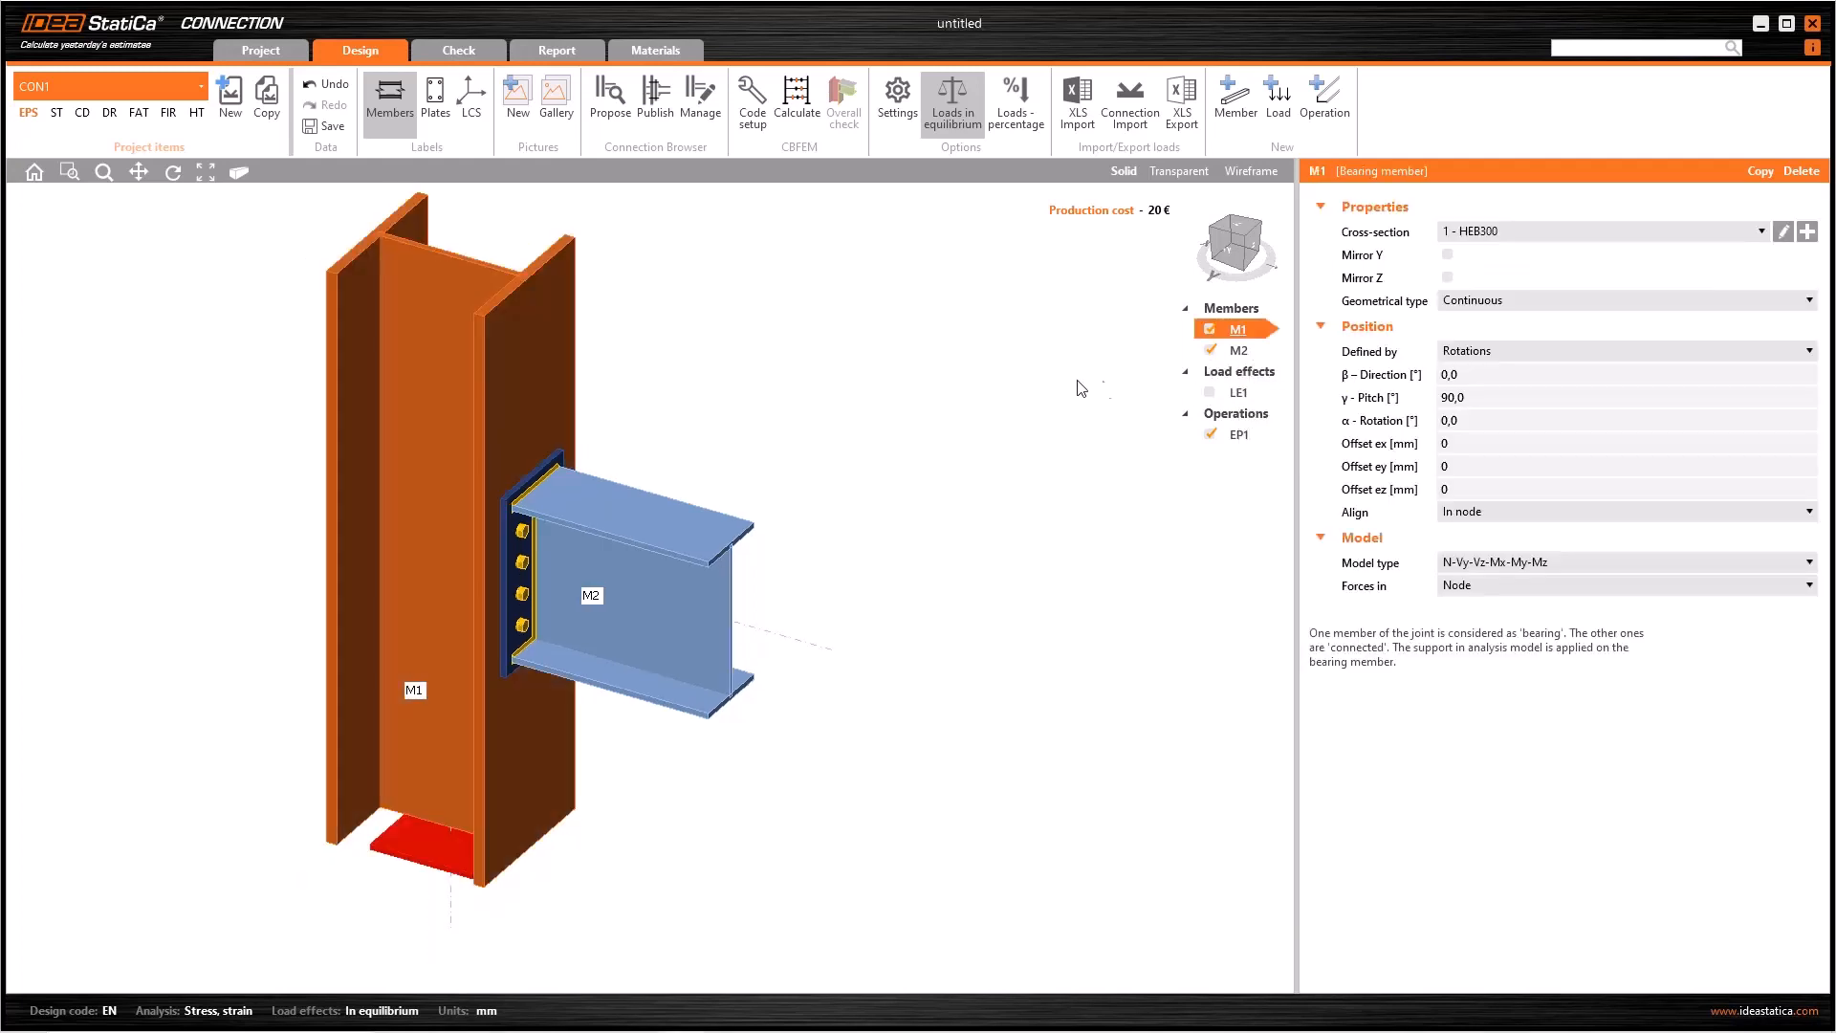
{"action": "left_click", "coordinate": [1228, 391]}
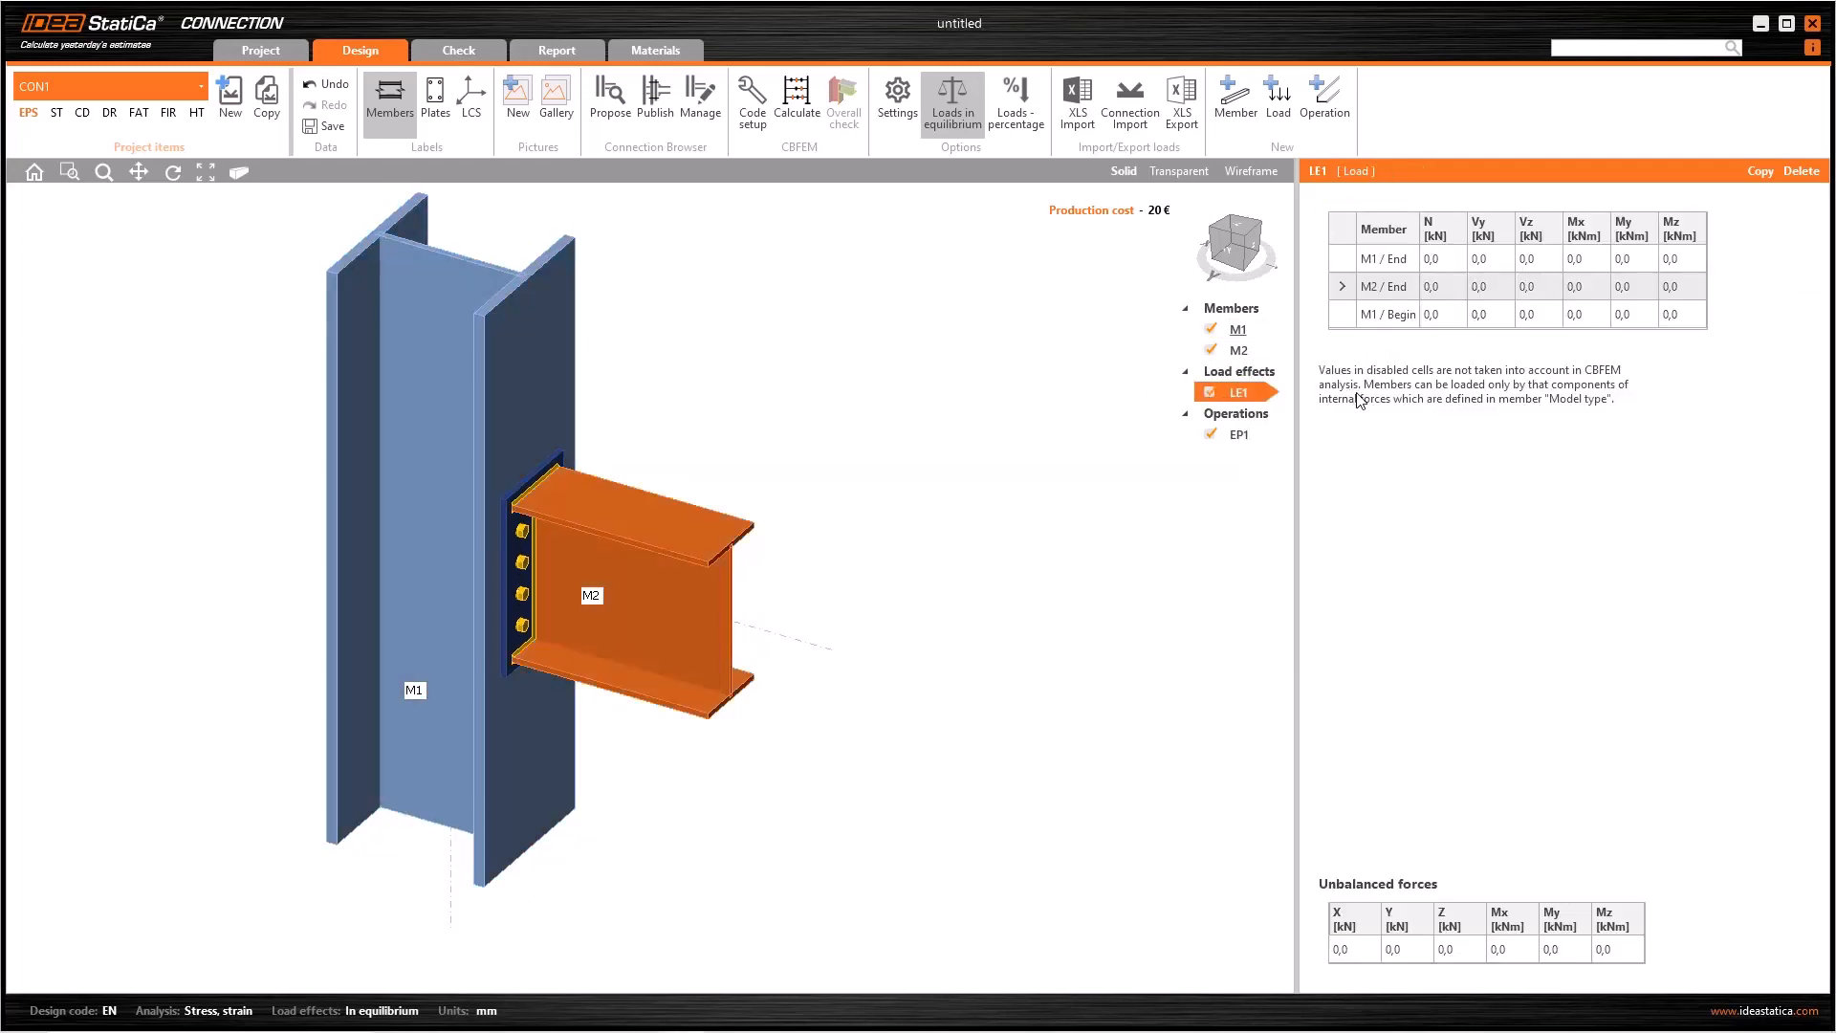
{"action": "mouse_move", "coordinate": [1419, 406]}
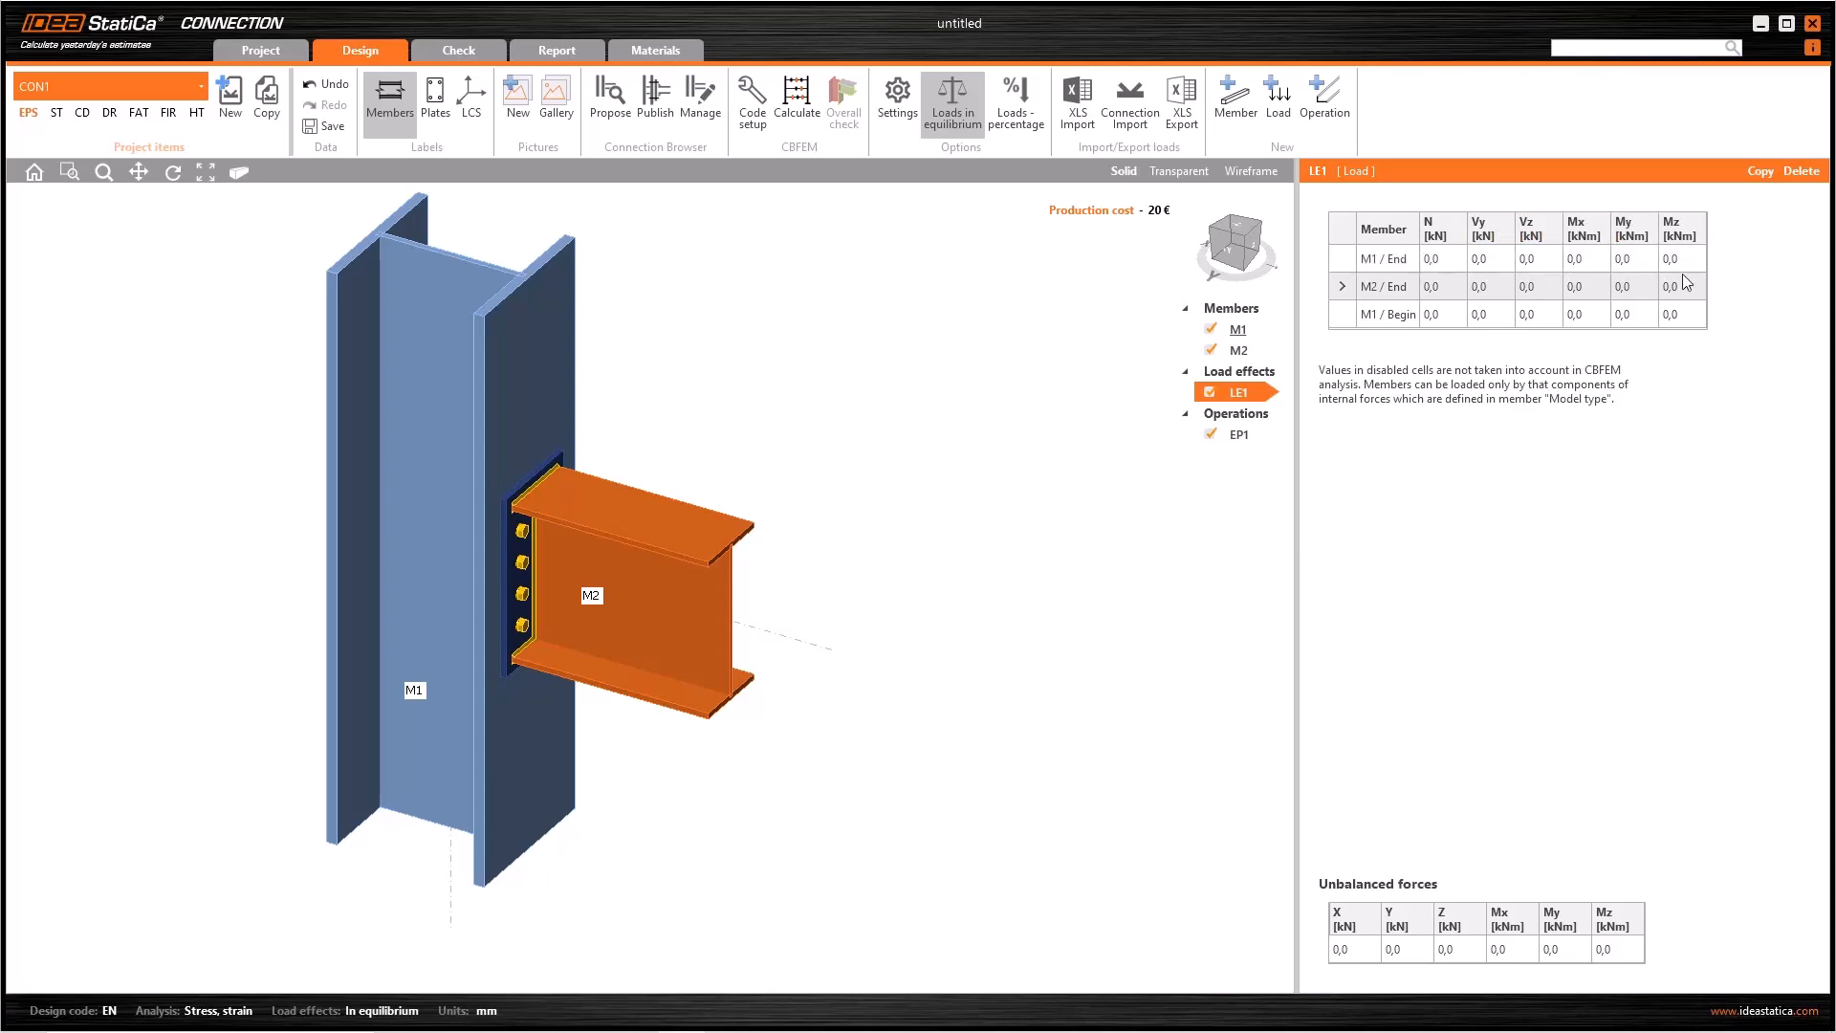
{"action": "mouse_move", "coordinate": [1419, 374]}
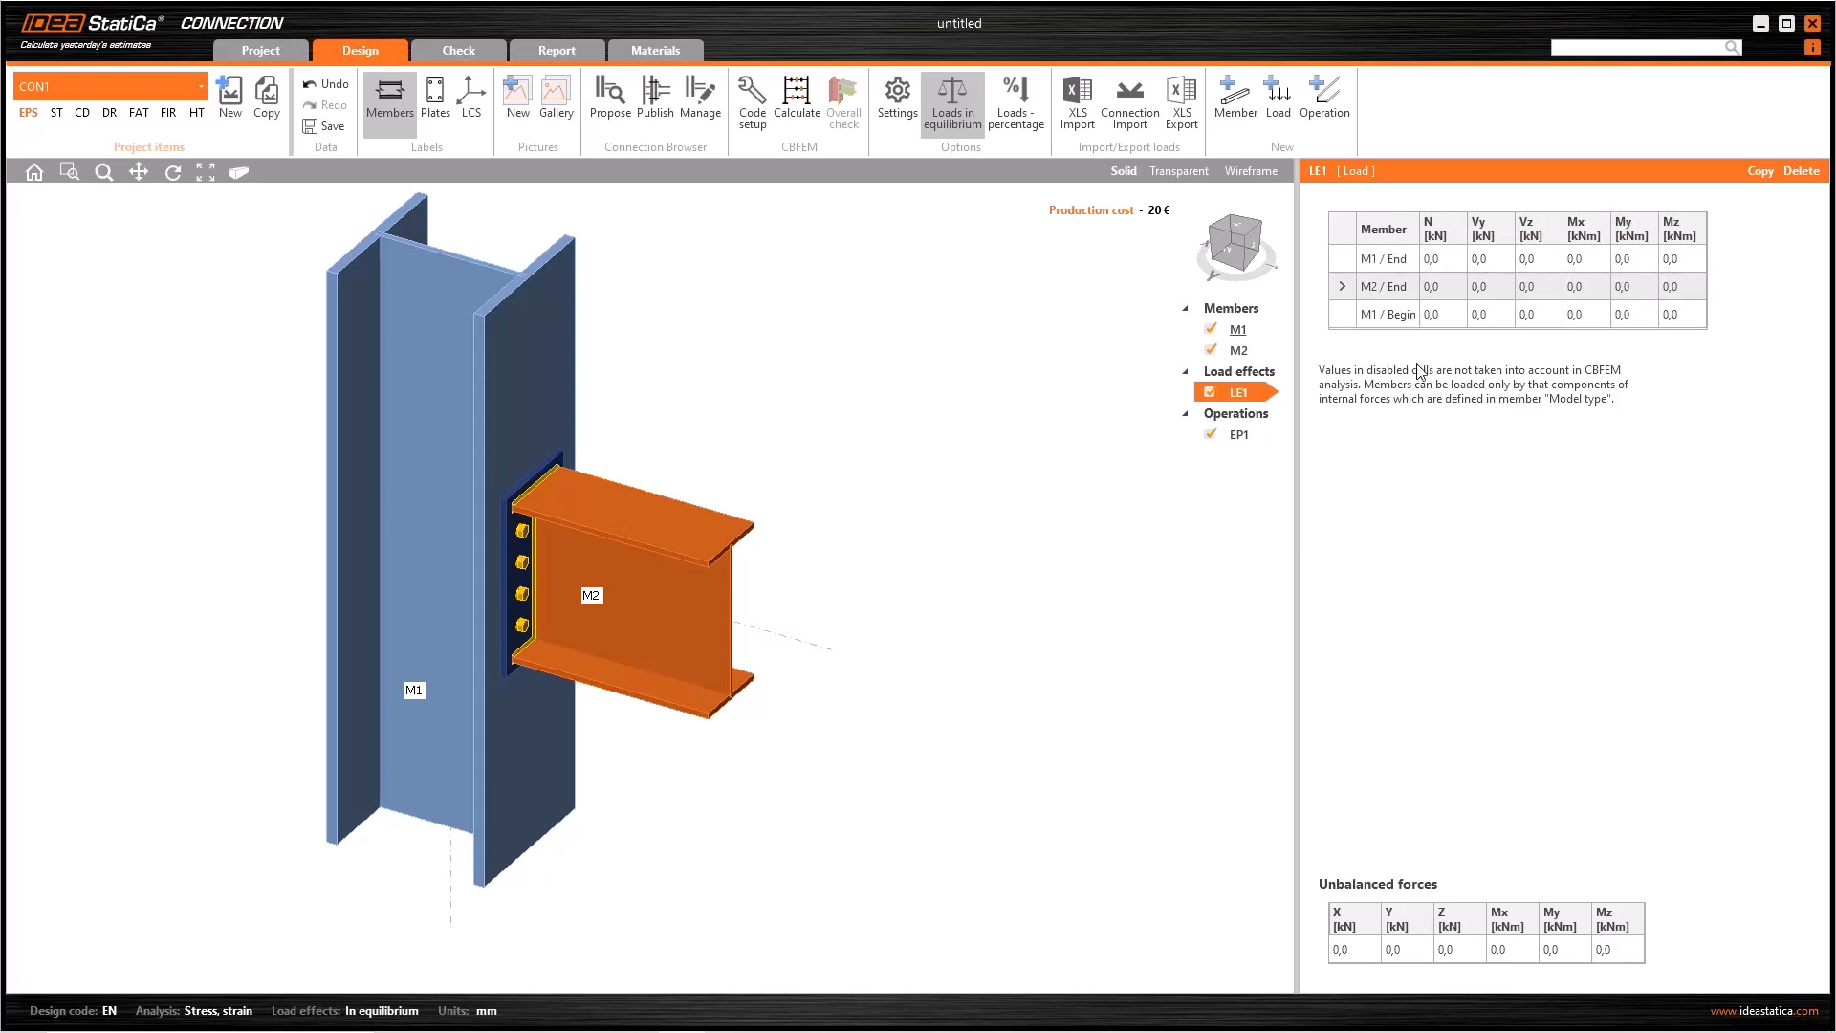
{"action": "mouse_move", "coordinate": [1449, 297]}
{"action": "type", "text": "50"}
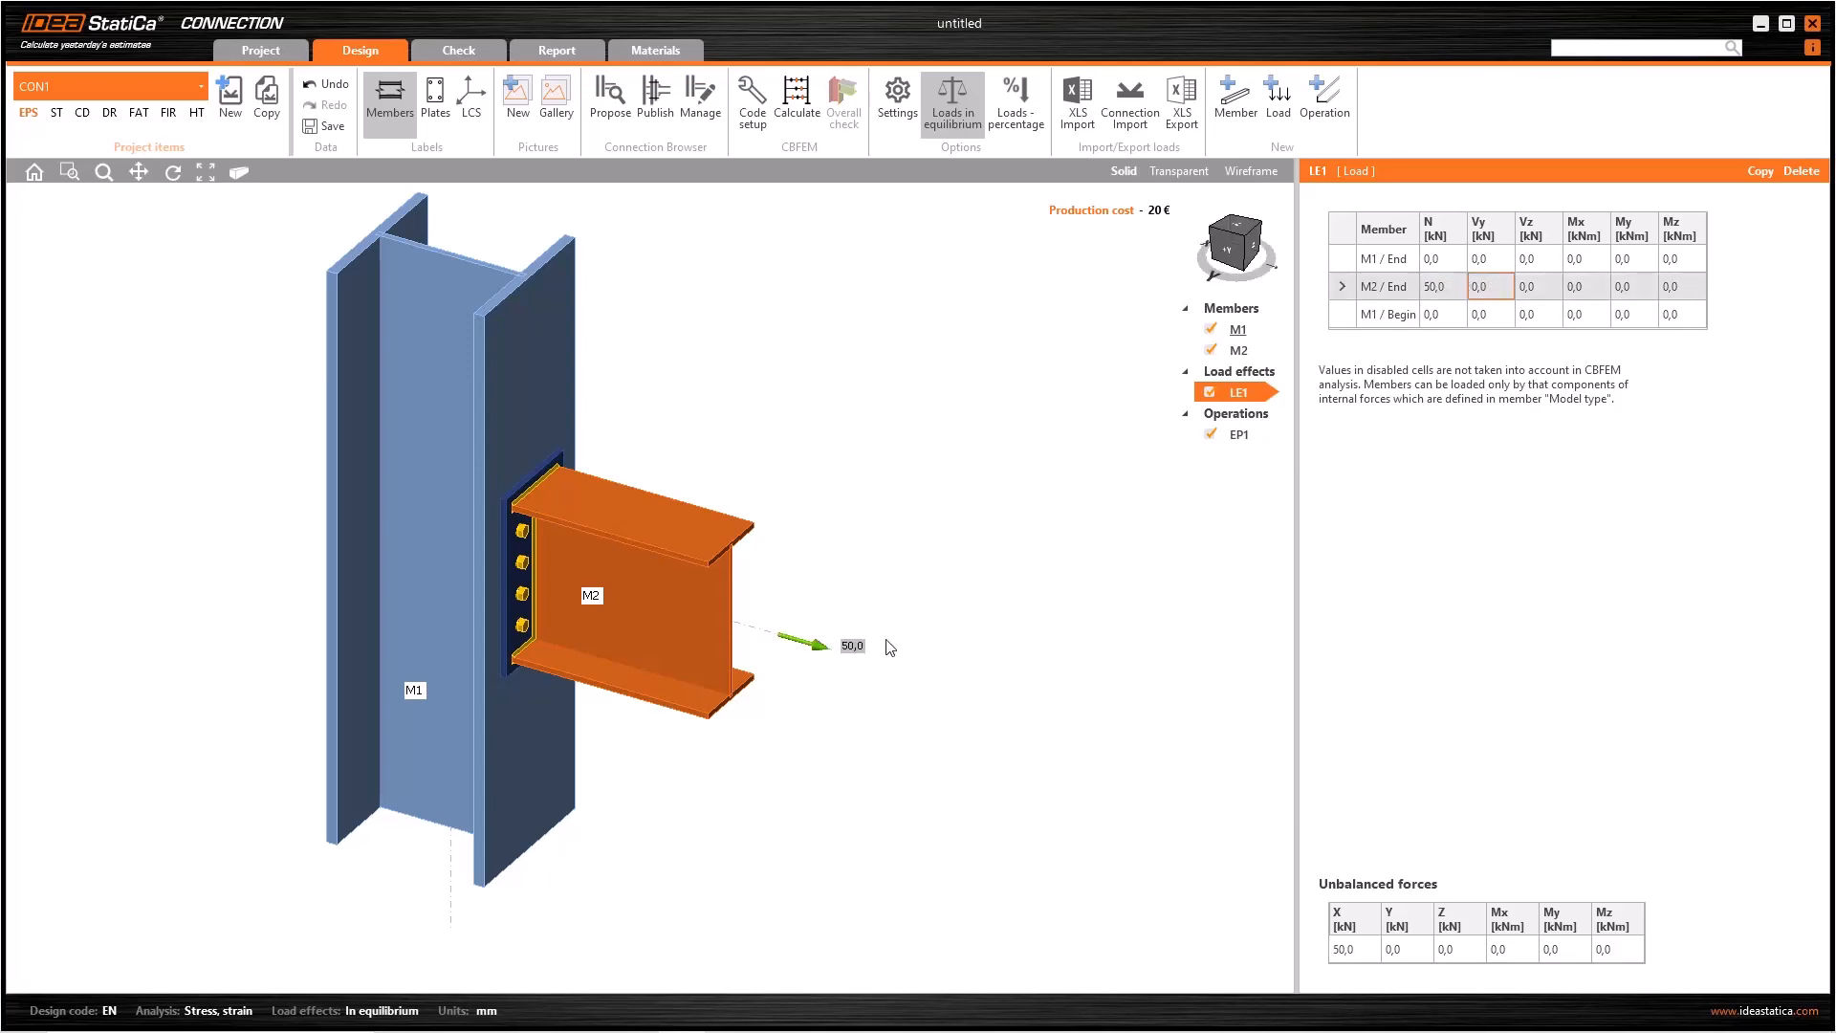
{"action": "mouse_move", "coordinate": [853, 666]}
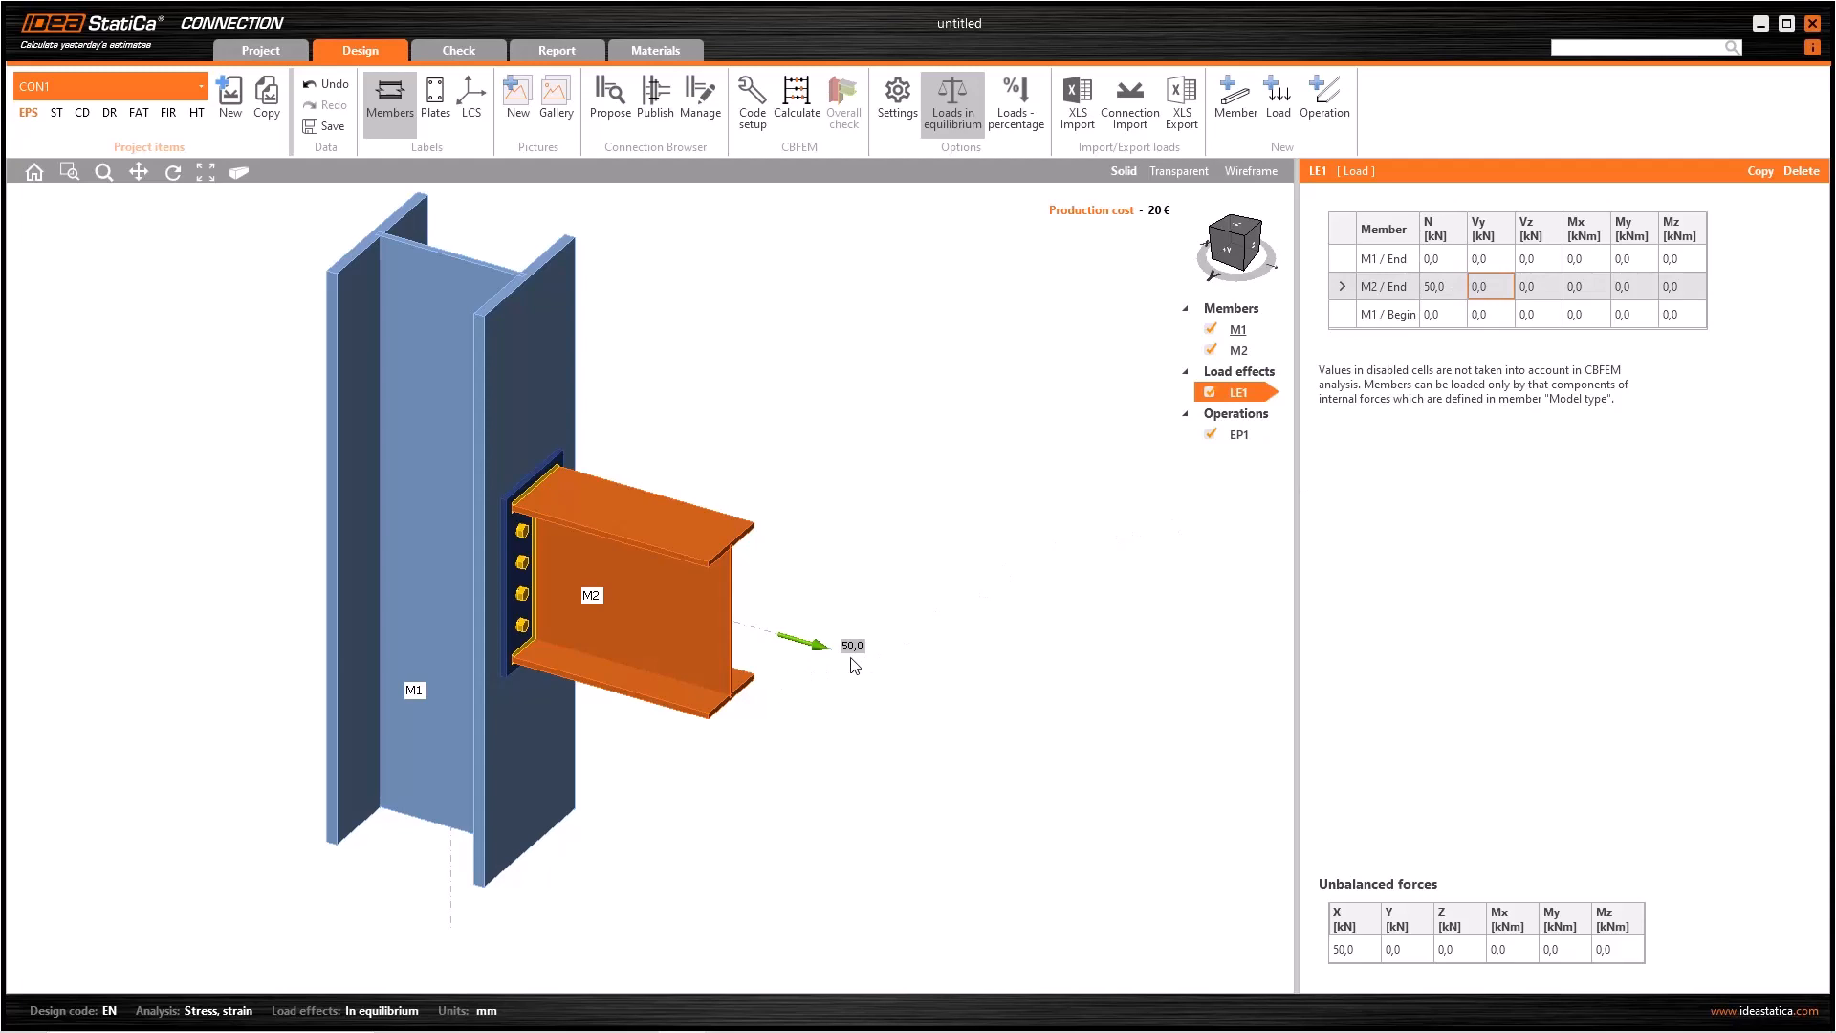
{"action": "mouse_move", "coordinate": [838, 676]}
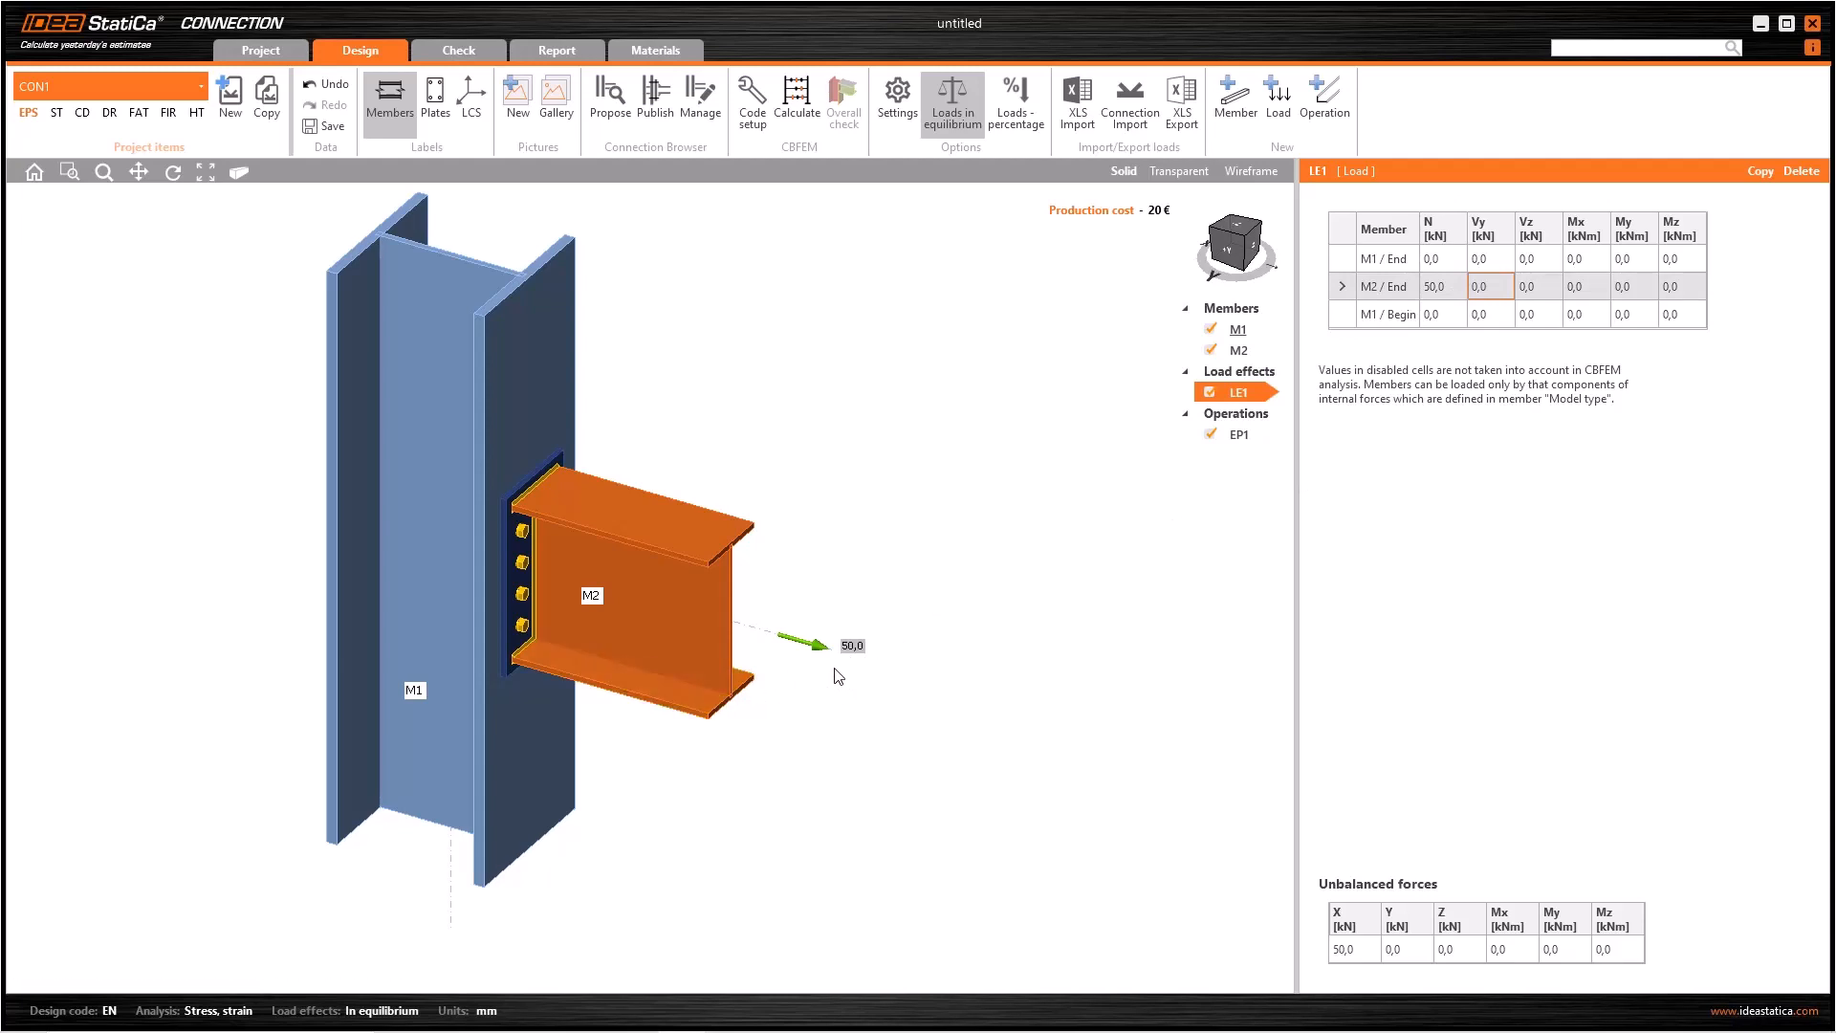
{"action": "mouse_move", "coordinate": [651, 240]}
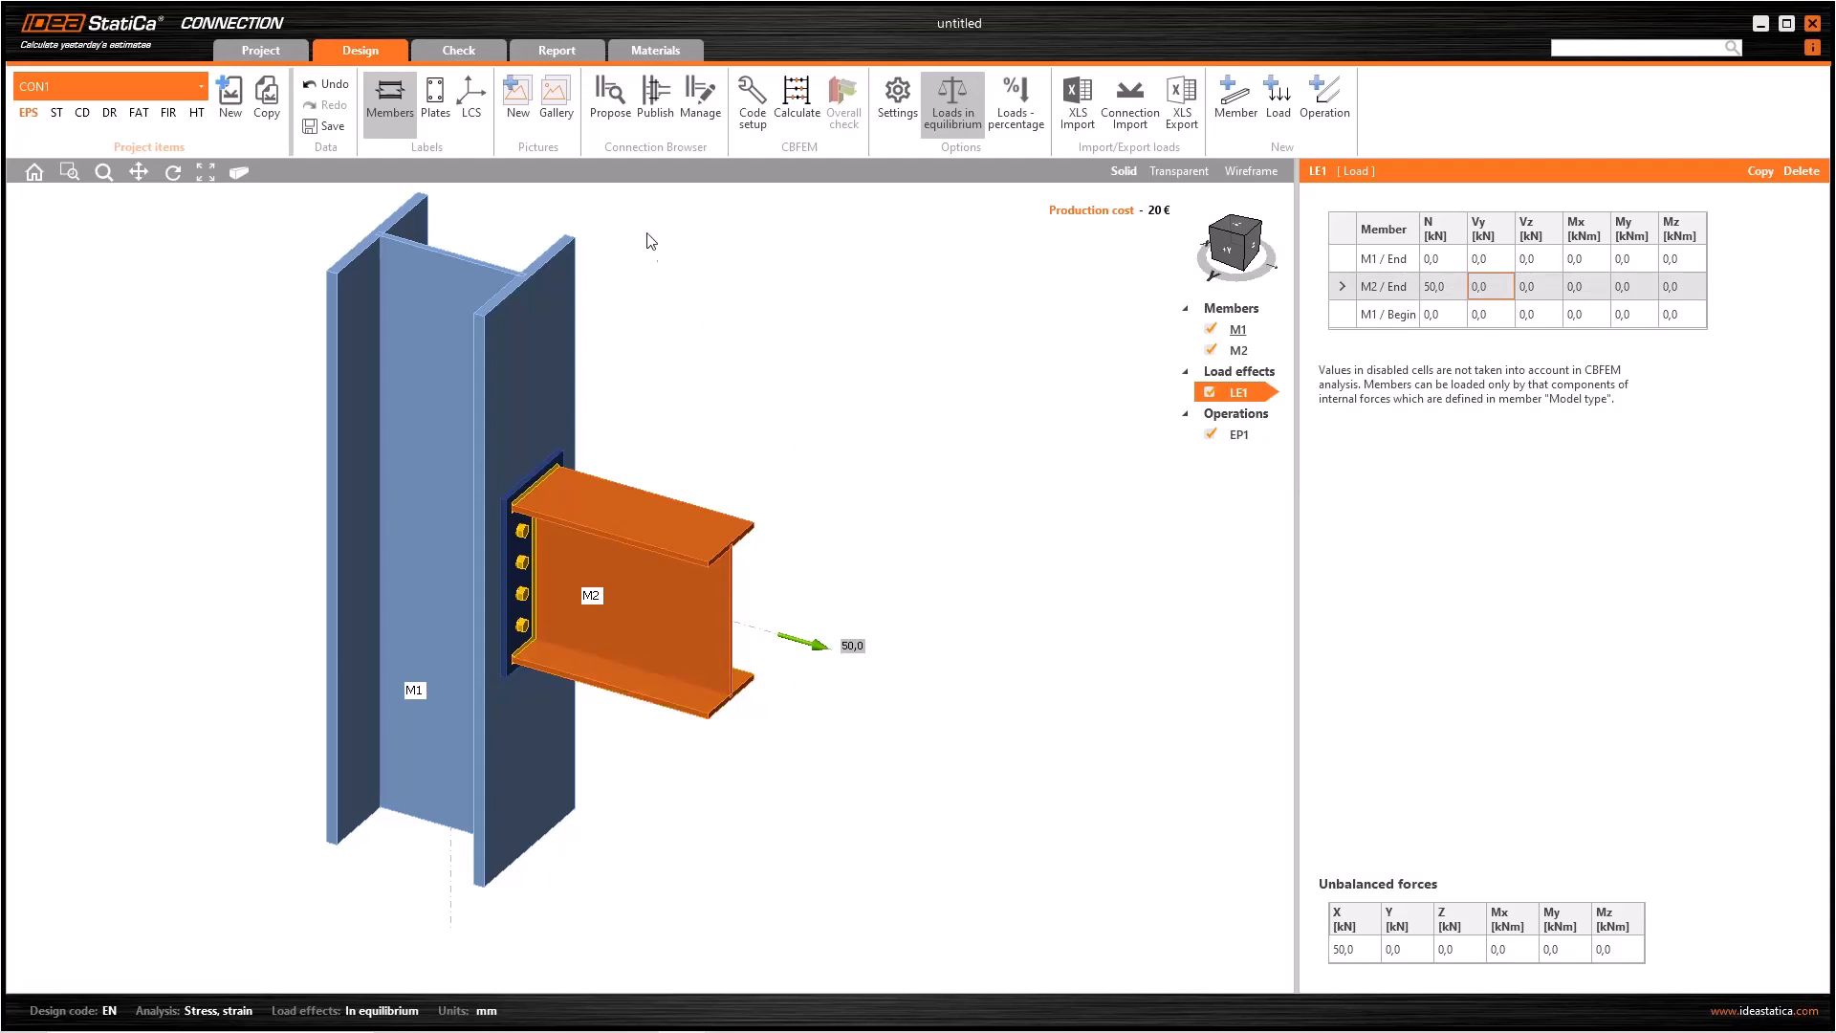
{"action": "mouse_move", "coordinate": [472, 98]}
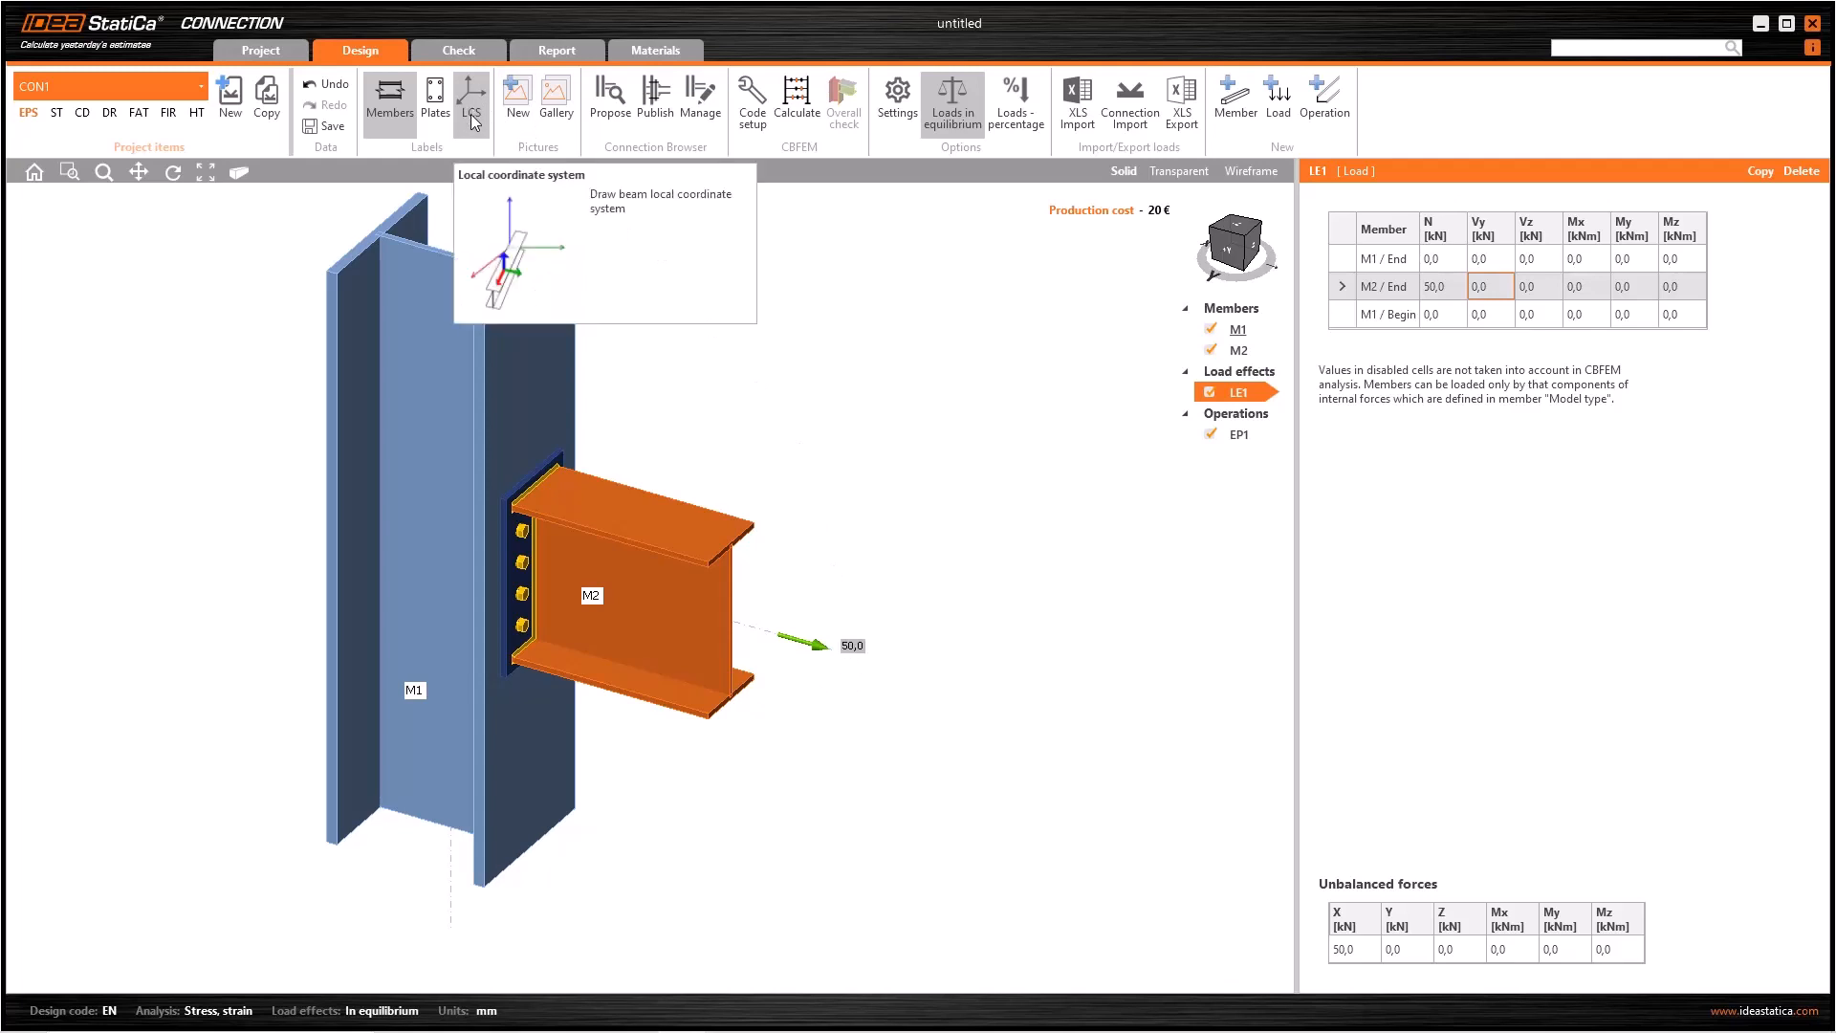
Turn on LCS labels and set M2 / End axial force N to -50 kN
{"action": "left_click", "coordinate": [472, 92]}
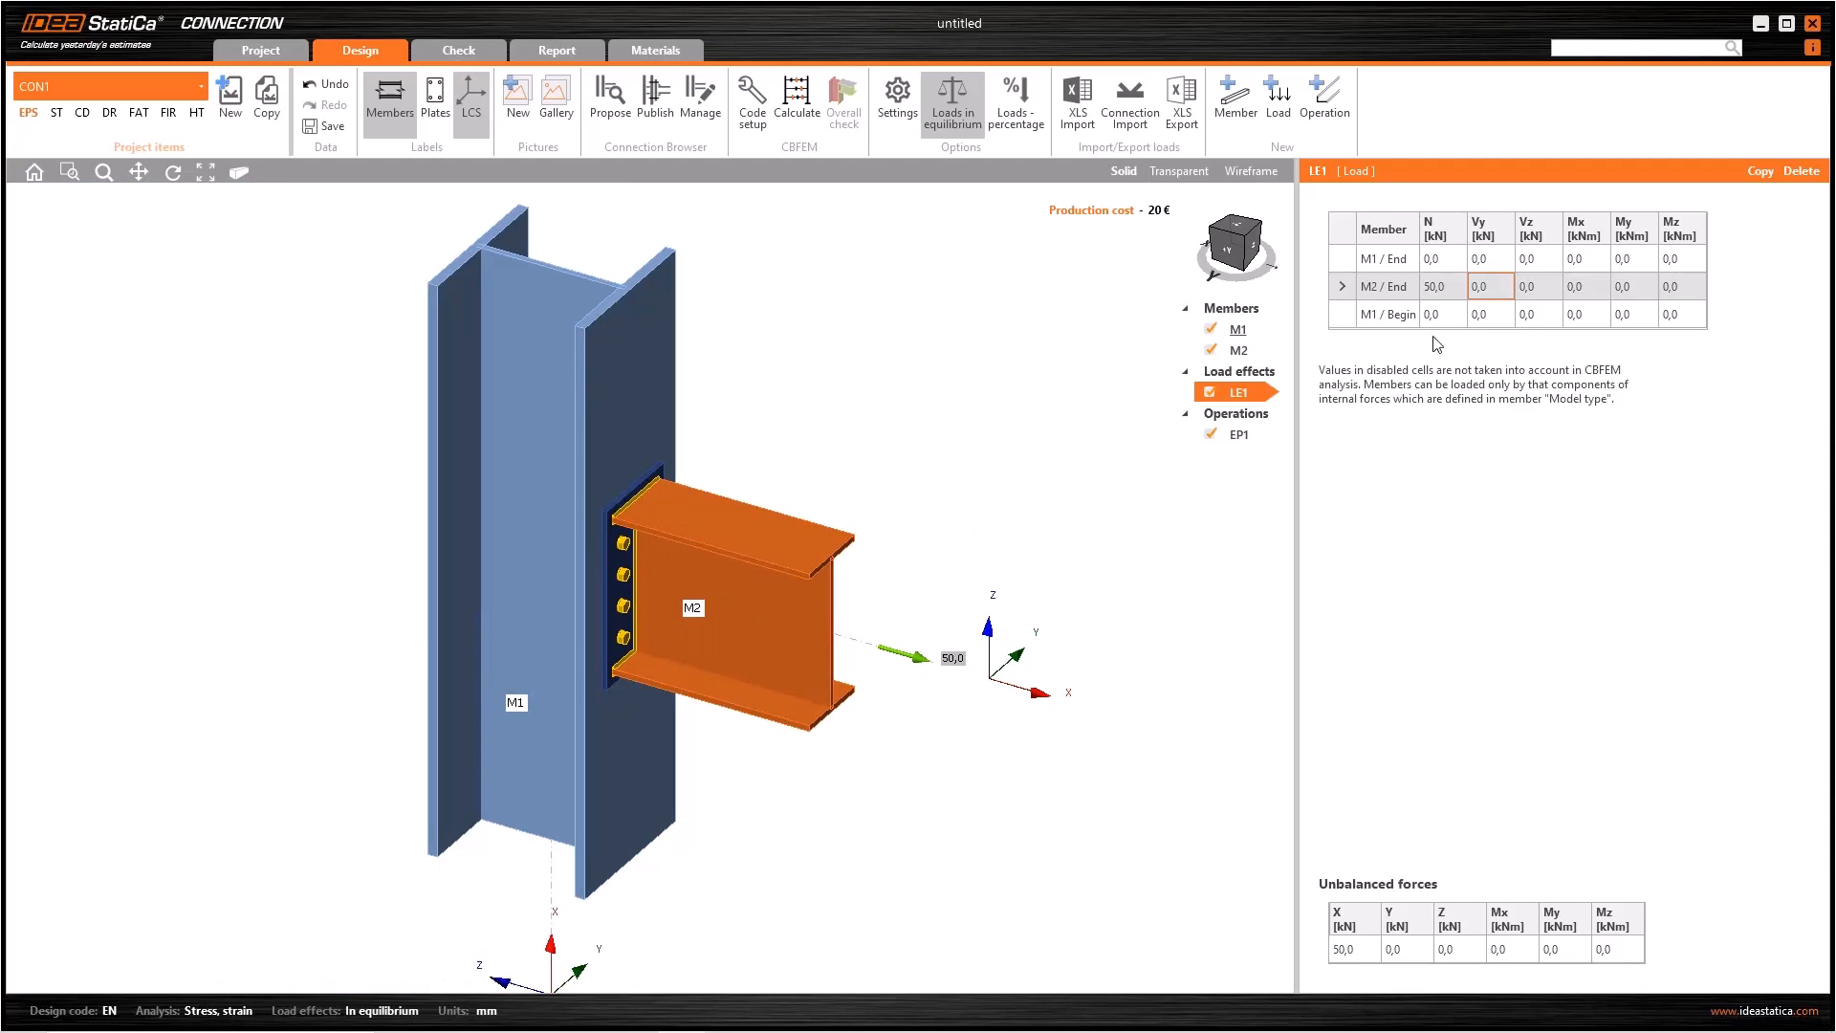
{"action": "left_click", "coordinate": [1434, 285]}
{"action": "type", "text": "-50"}
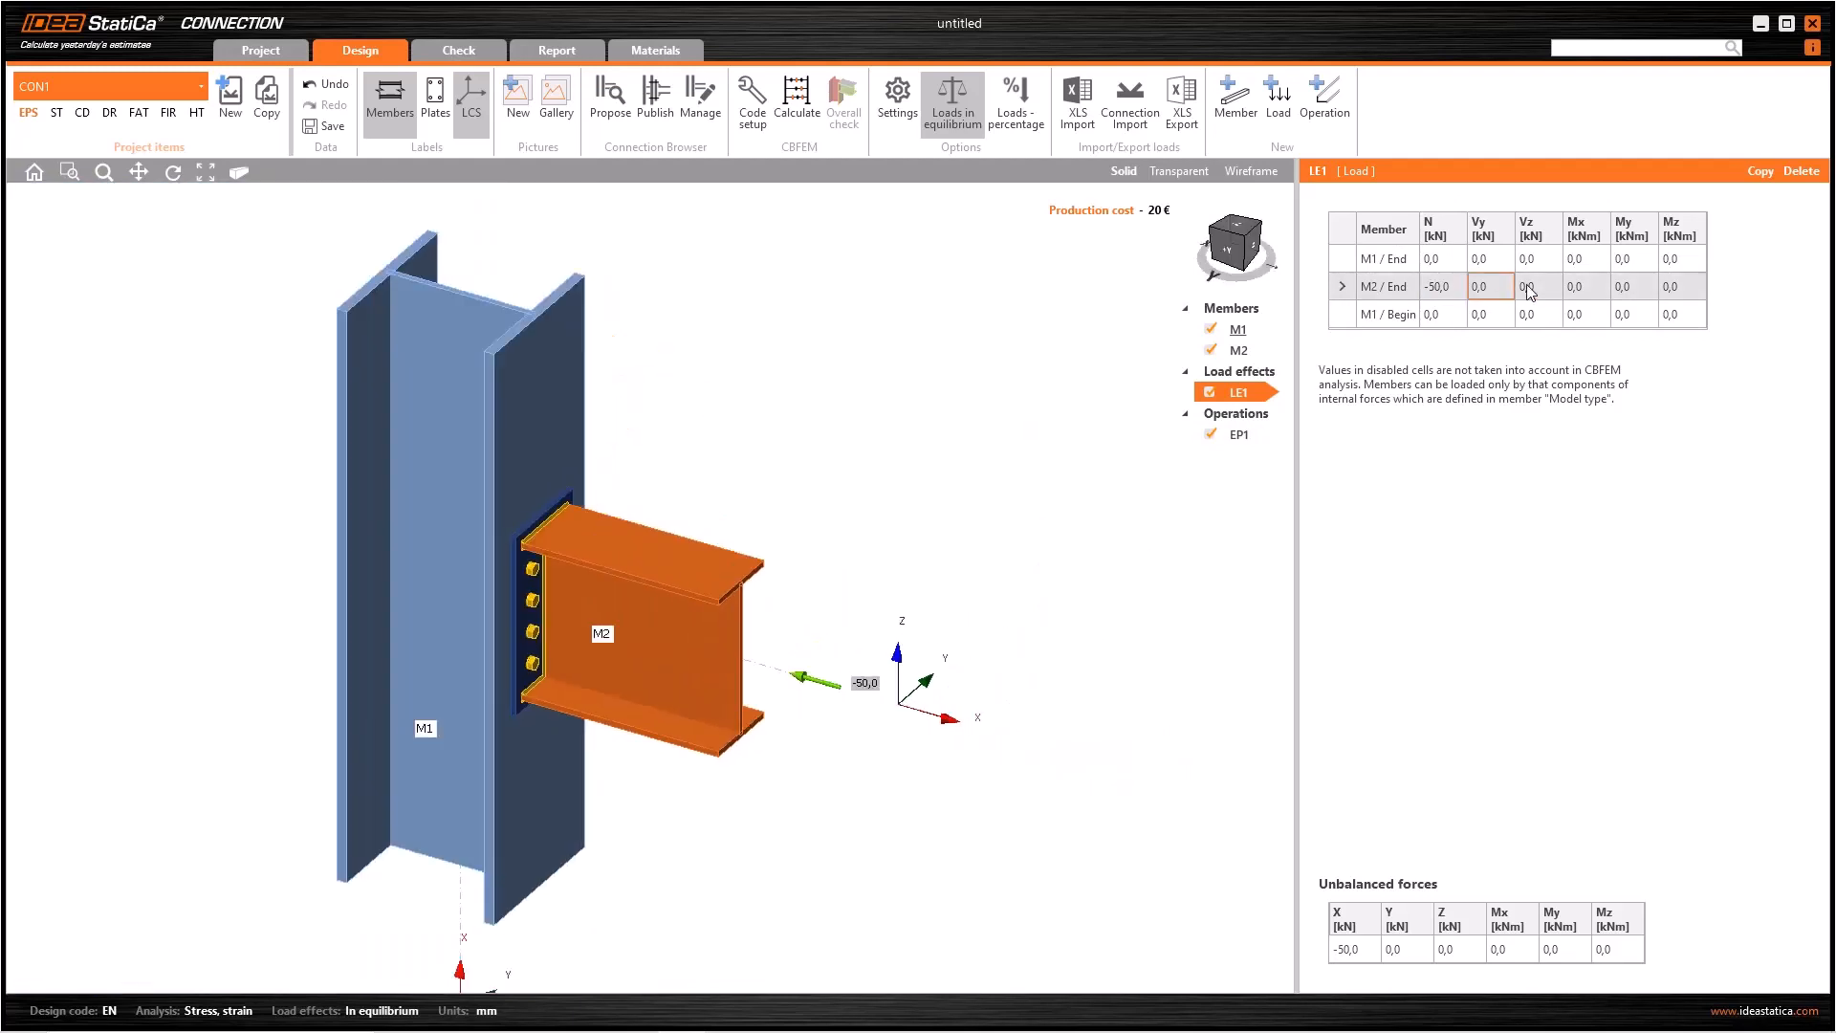
Enter 60 kN shear Vz for the M2 / End row
{"action": "left_click", "coordinate": [1537, 286]}
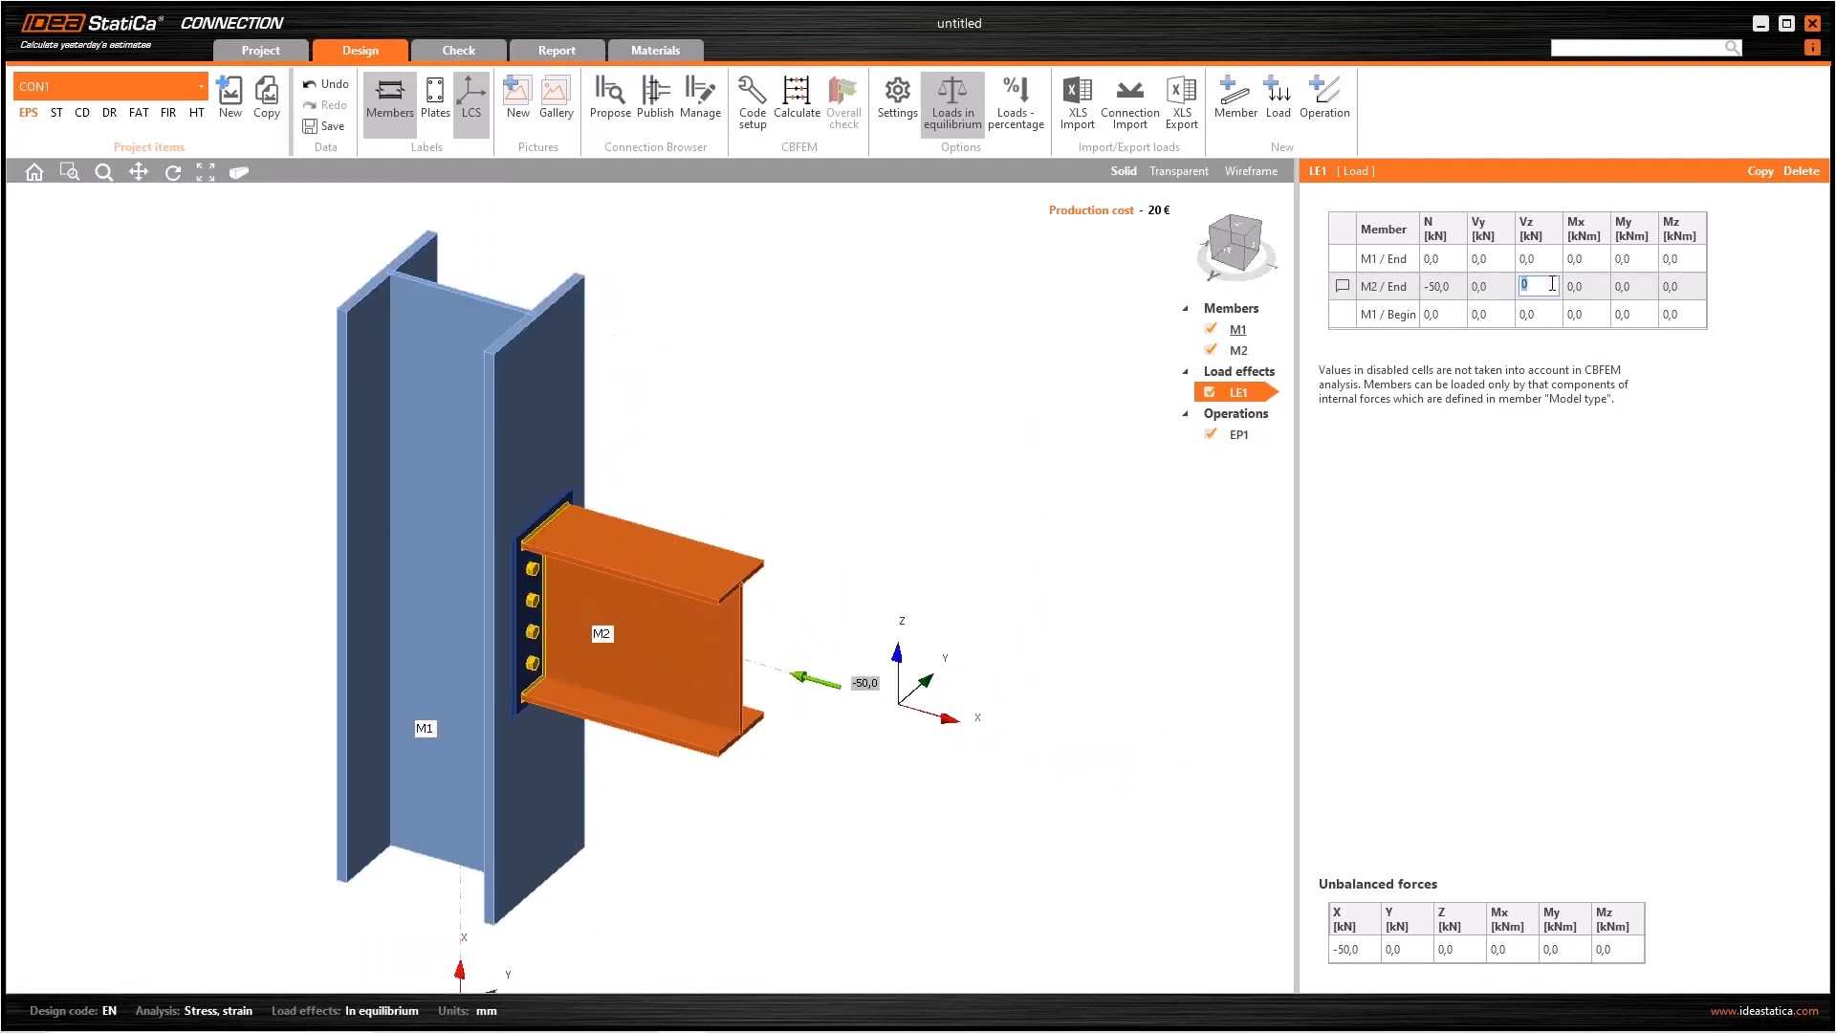
{"action": "type", "text": "60,0"}
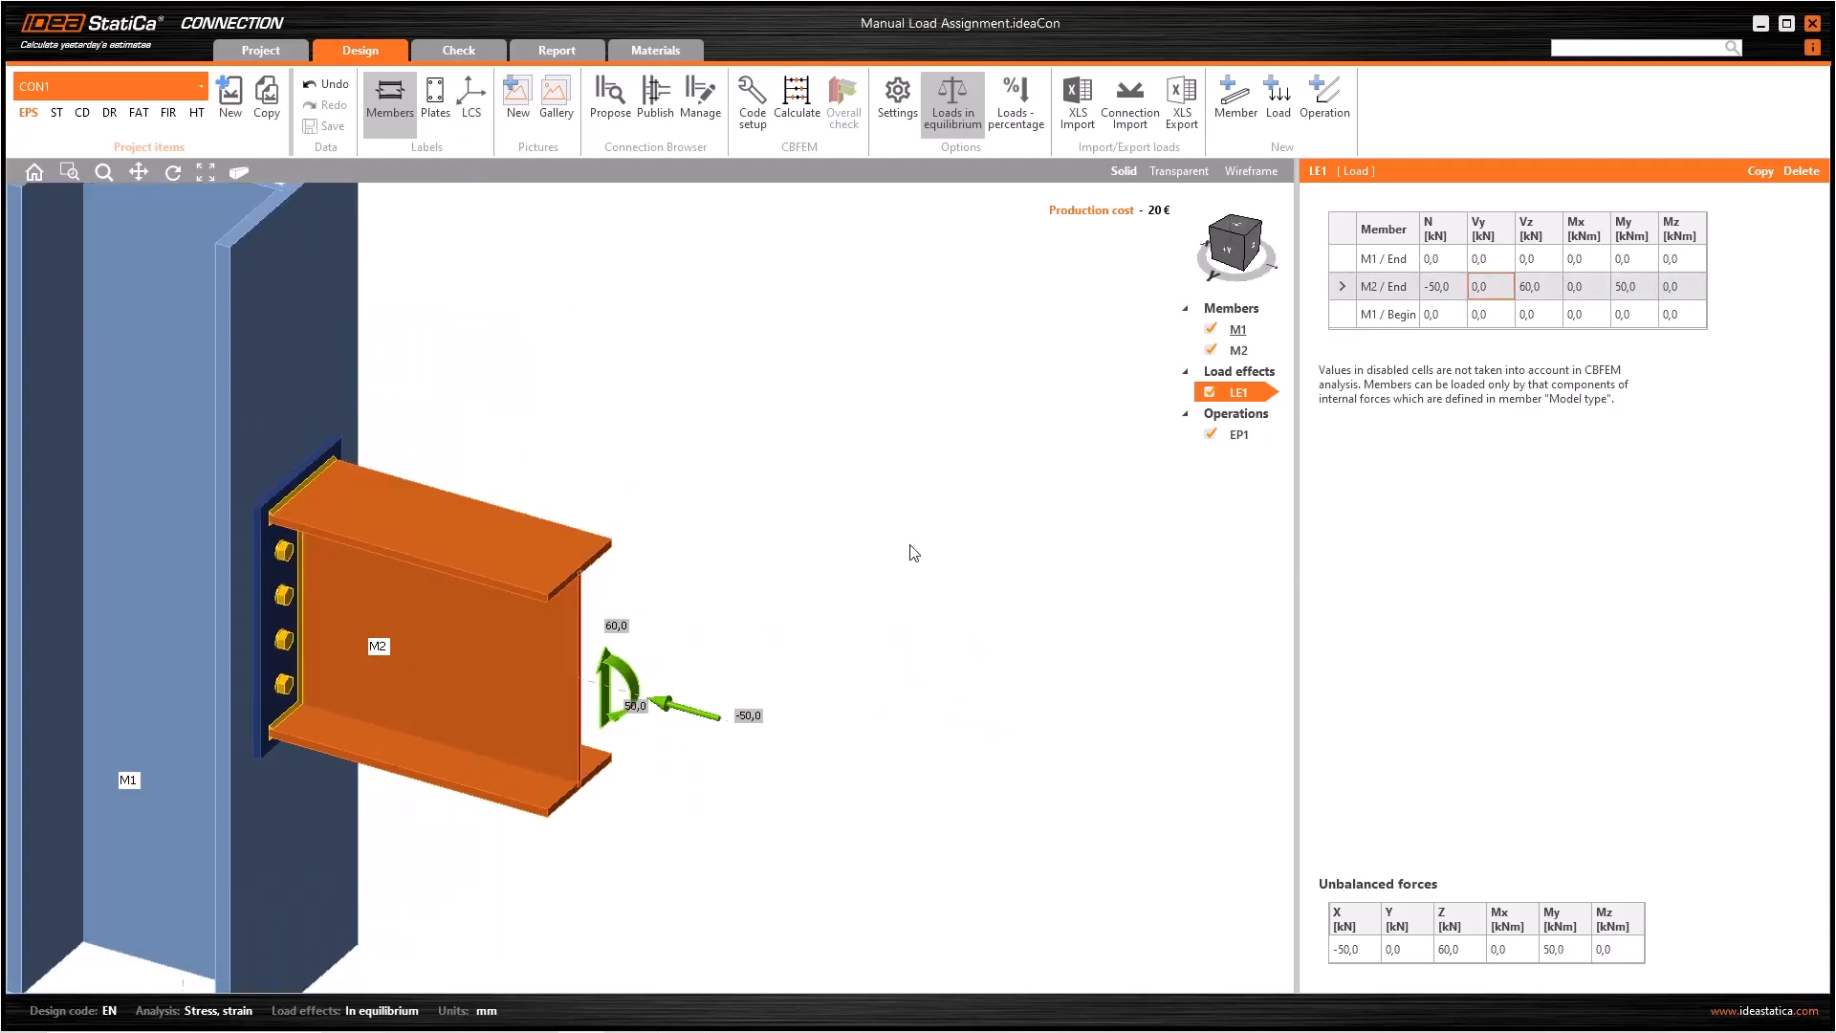
{"action": "mouse_move", "coordinate": [1268, 917]}
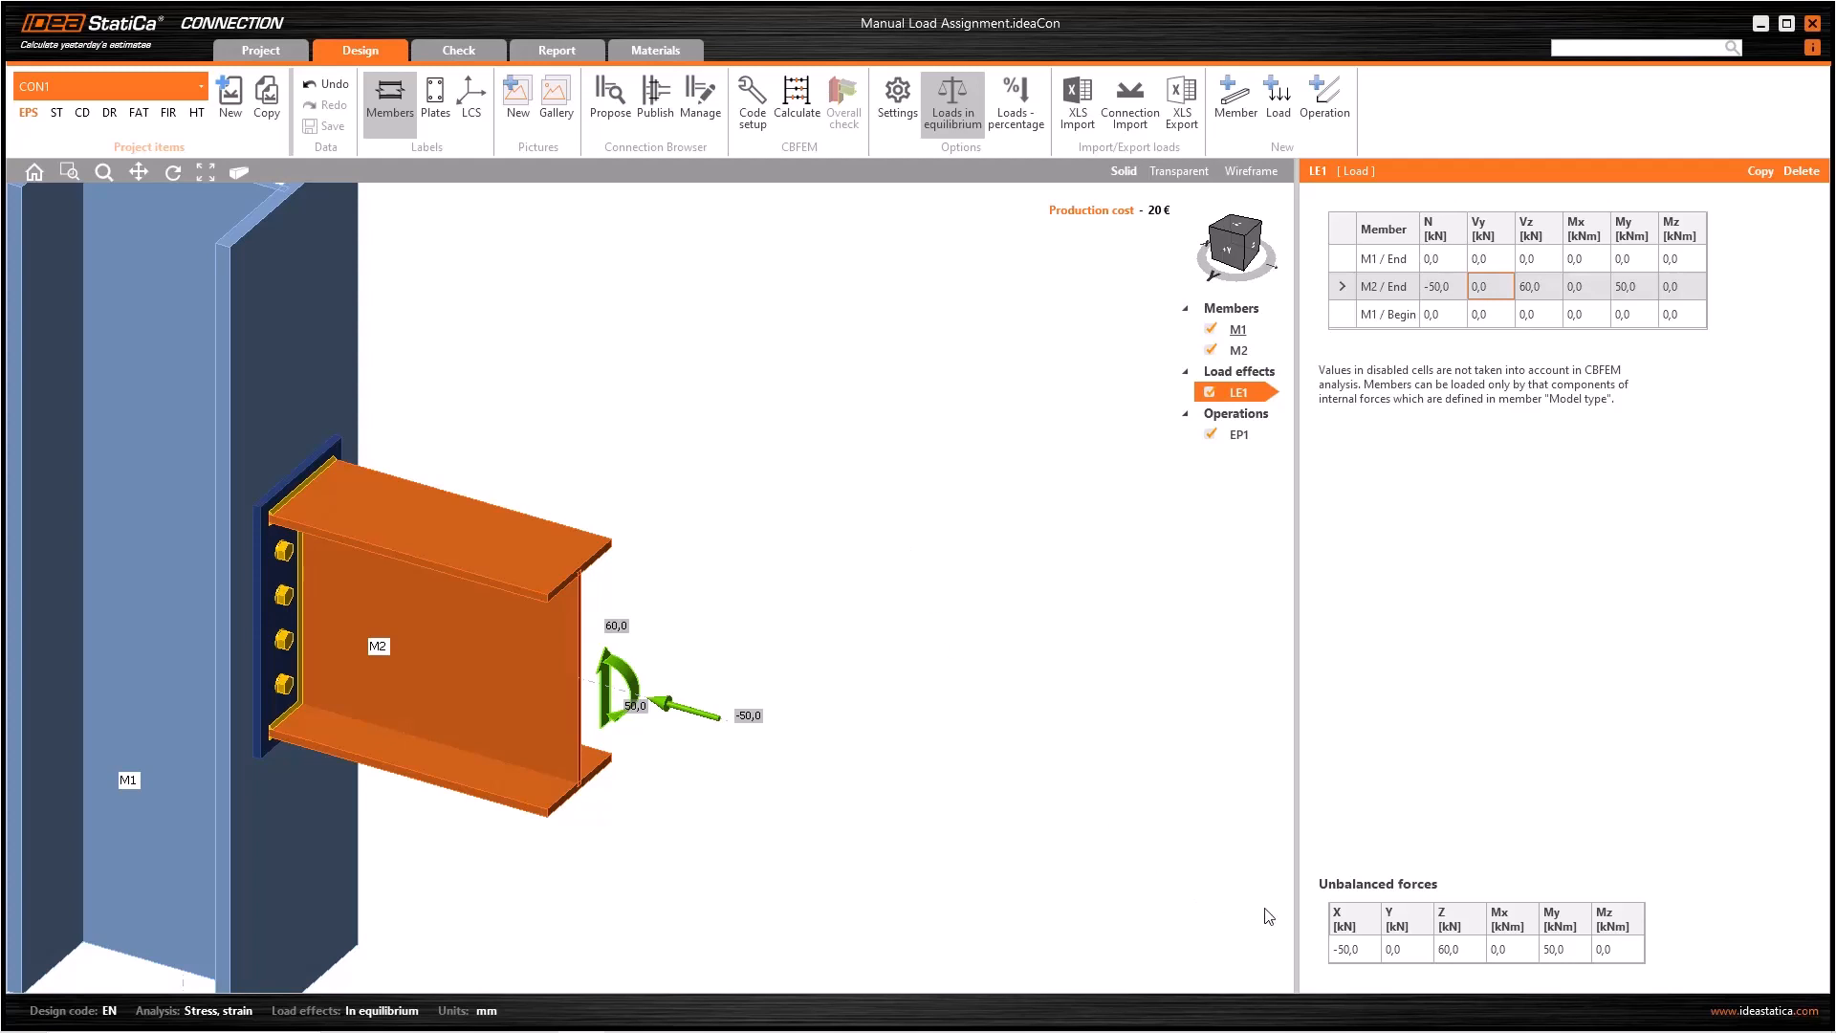
{"action": "mouse_move", "coordinate": [1212, 918]}
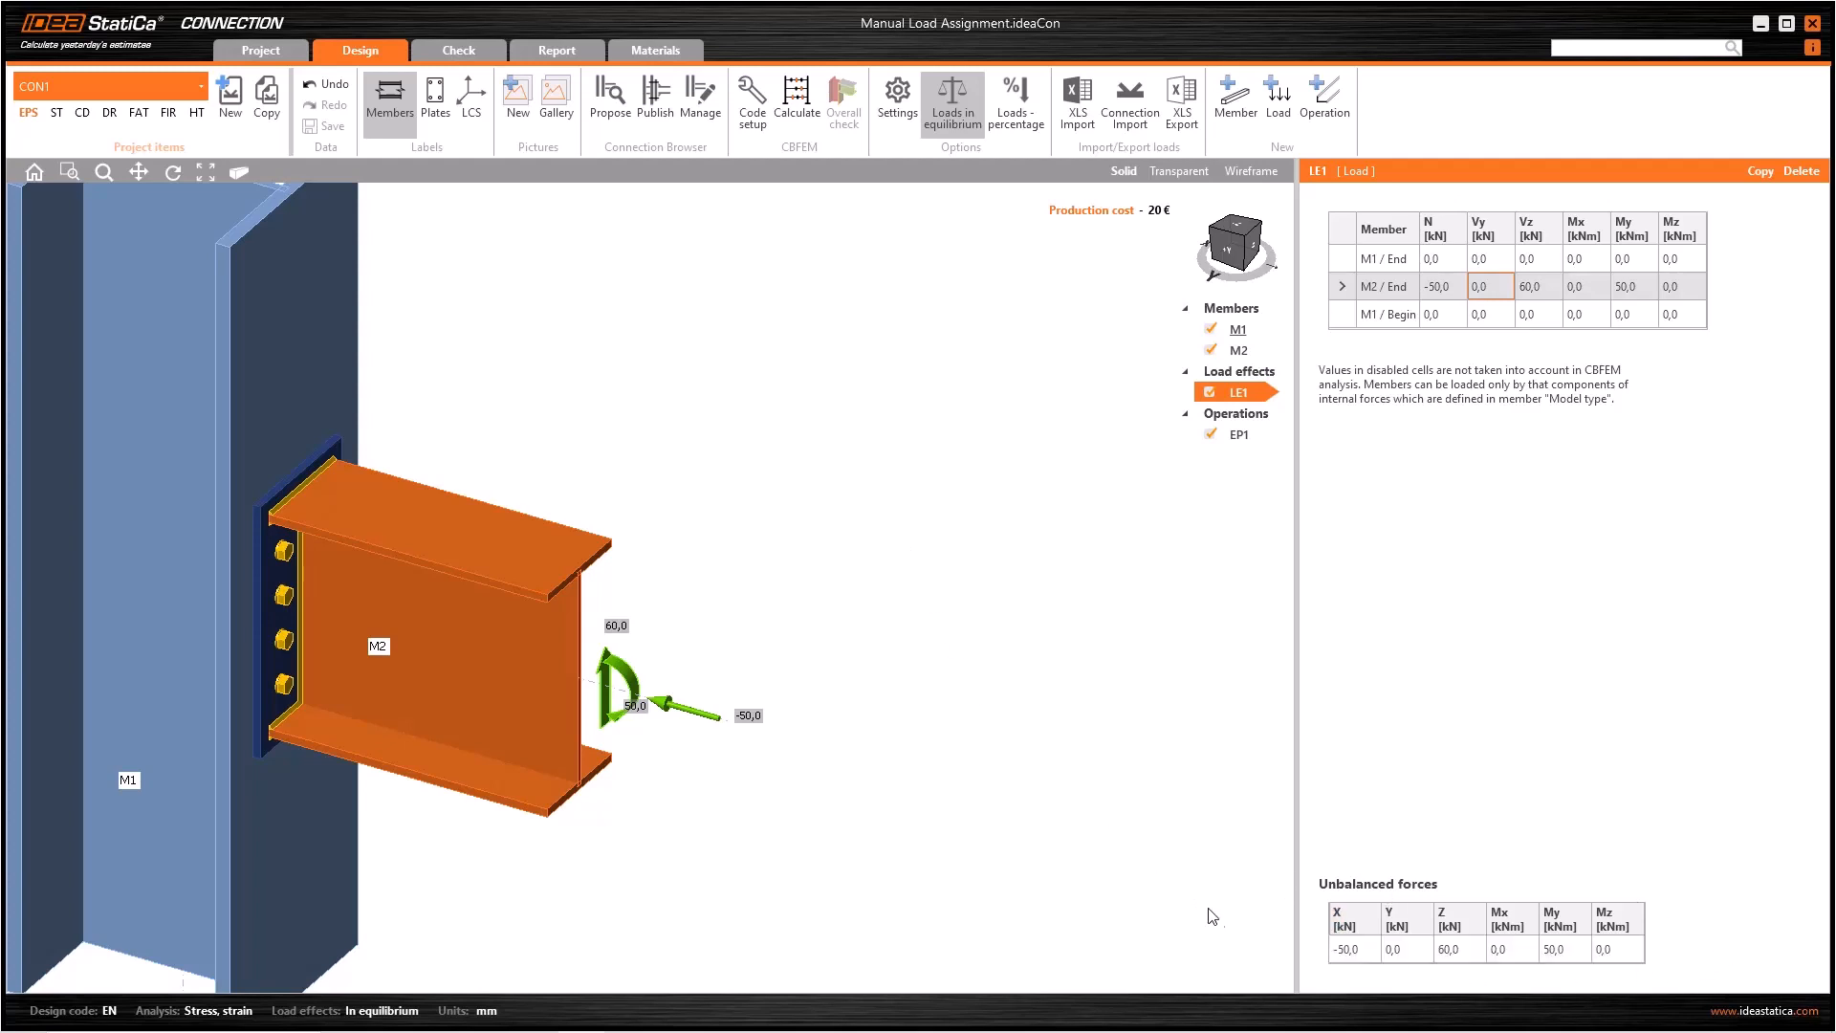
{"action": "mouse_move", "coordinate": [1393, 873]}
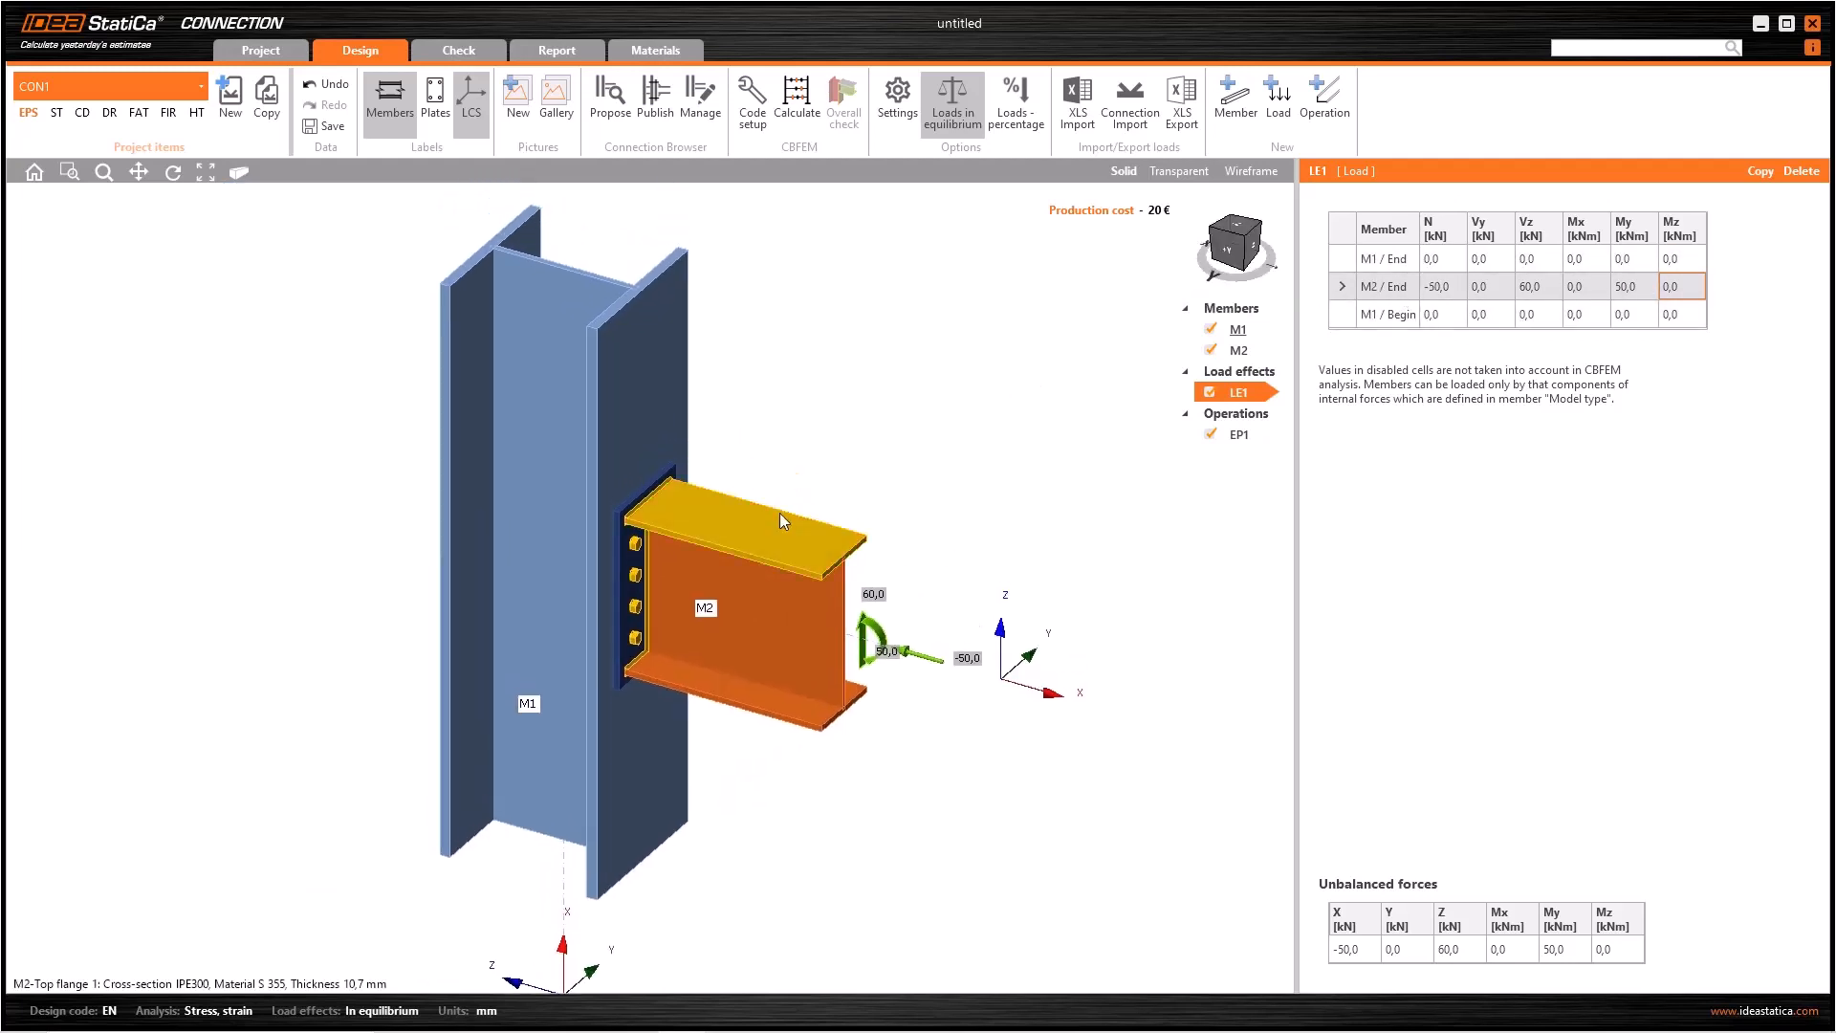
Turn off LCS labels and switch the joint view to Wireframe
{"action": "left_click", "coordinate": [597, 606]}
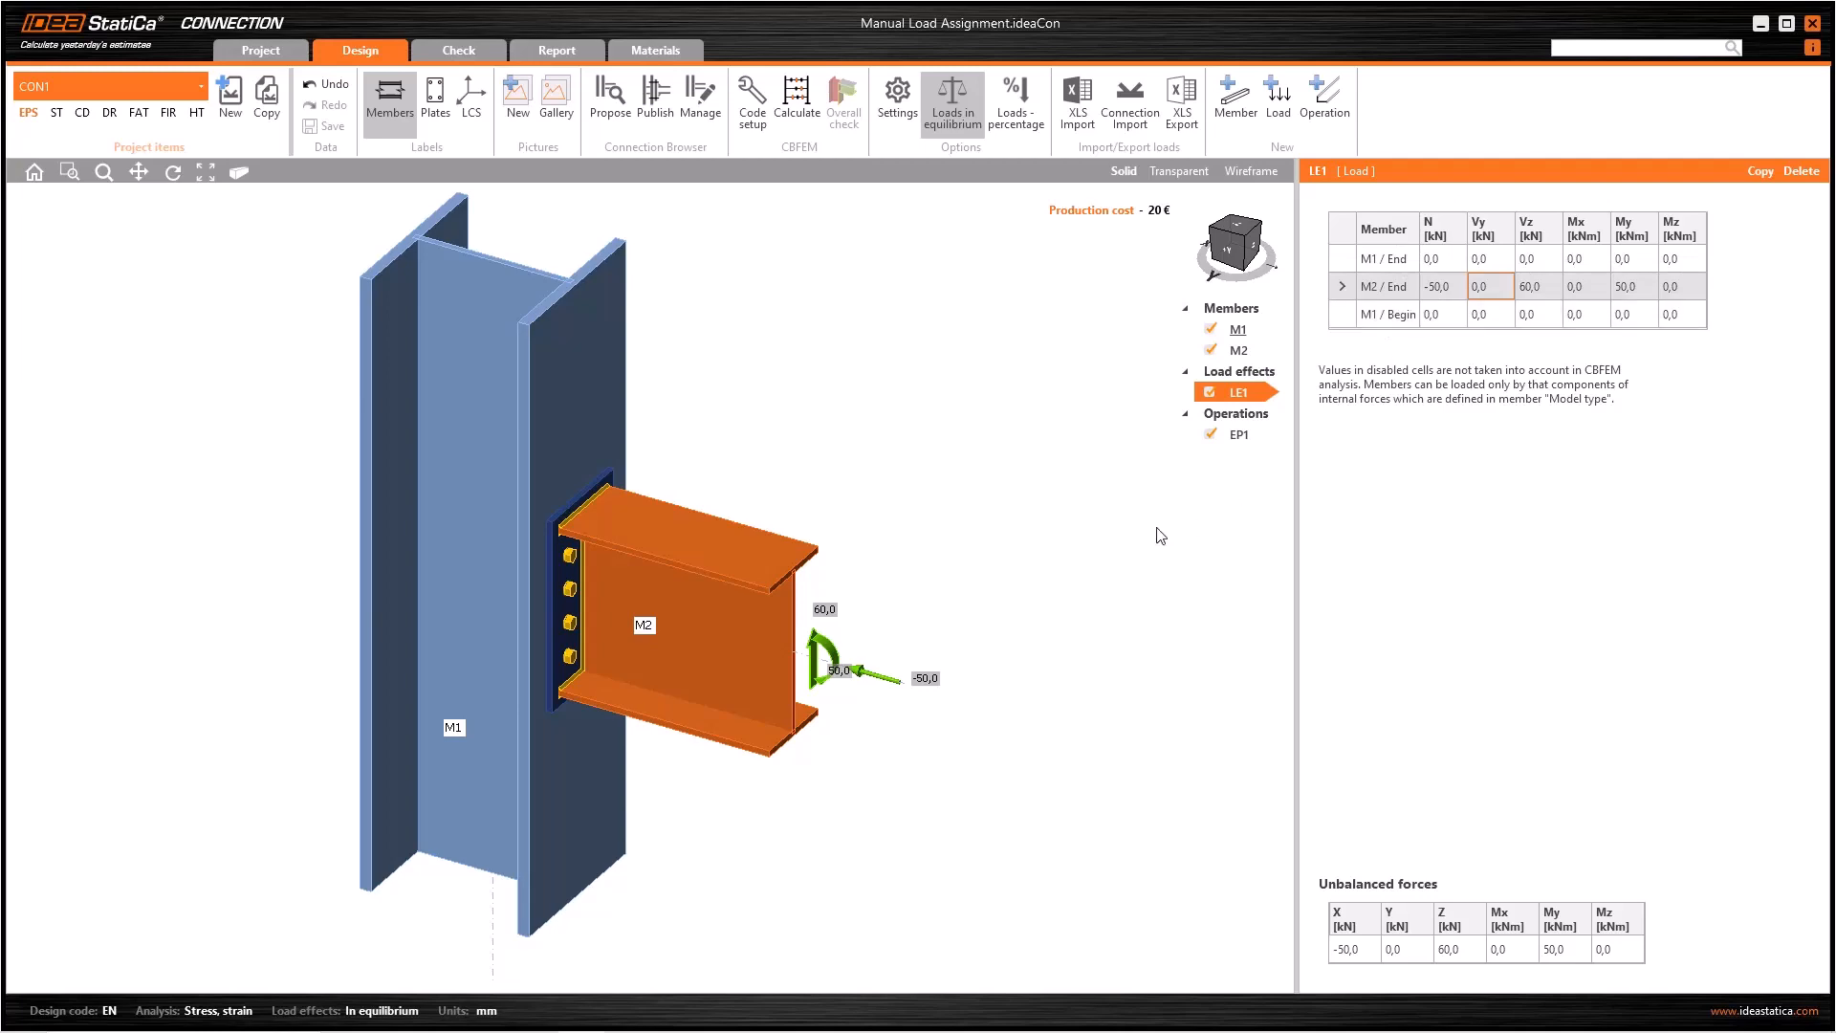
{"action": "mouse_move", "coordinate": [953, 93]}
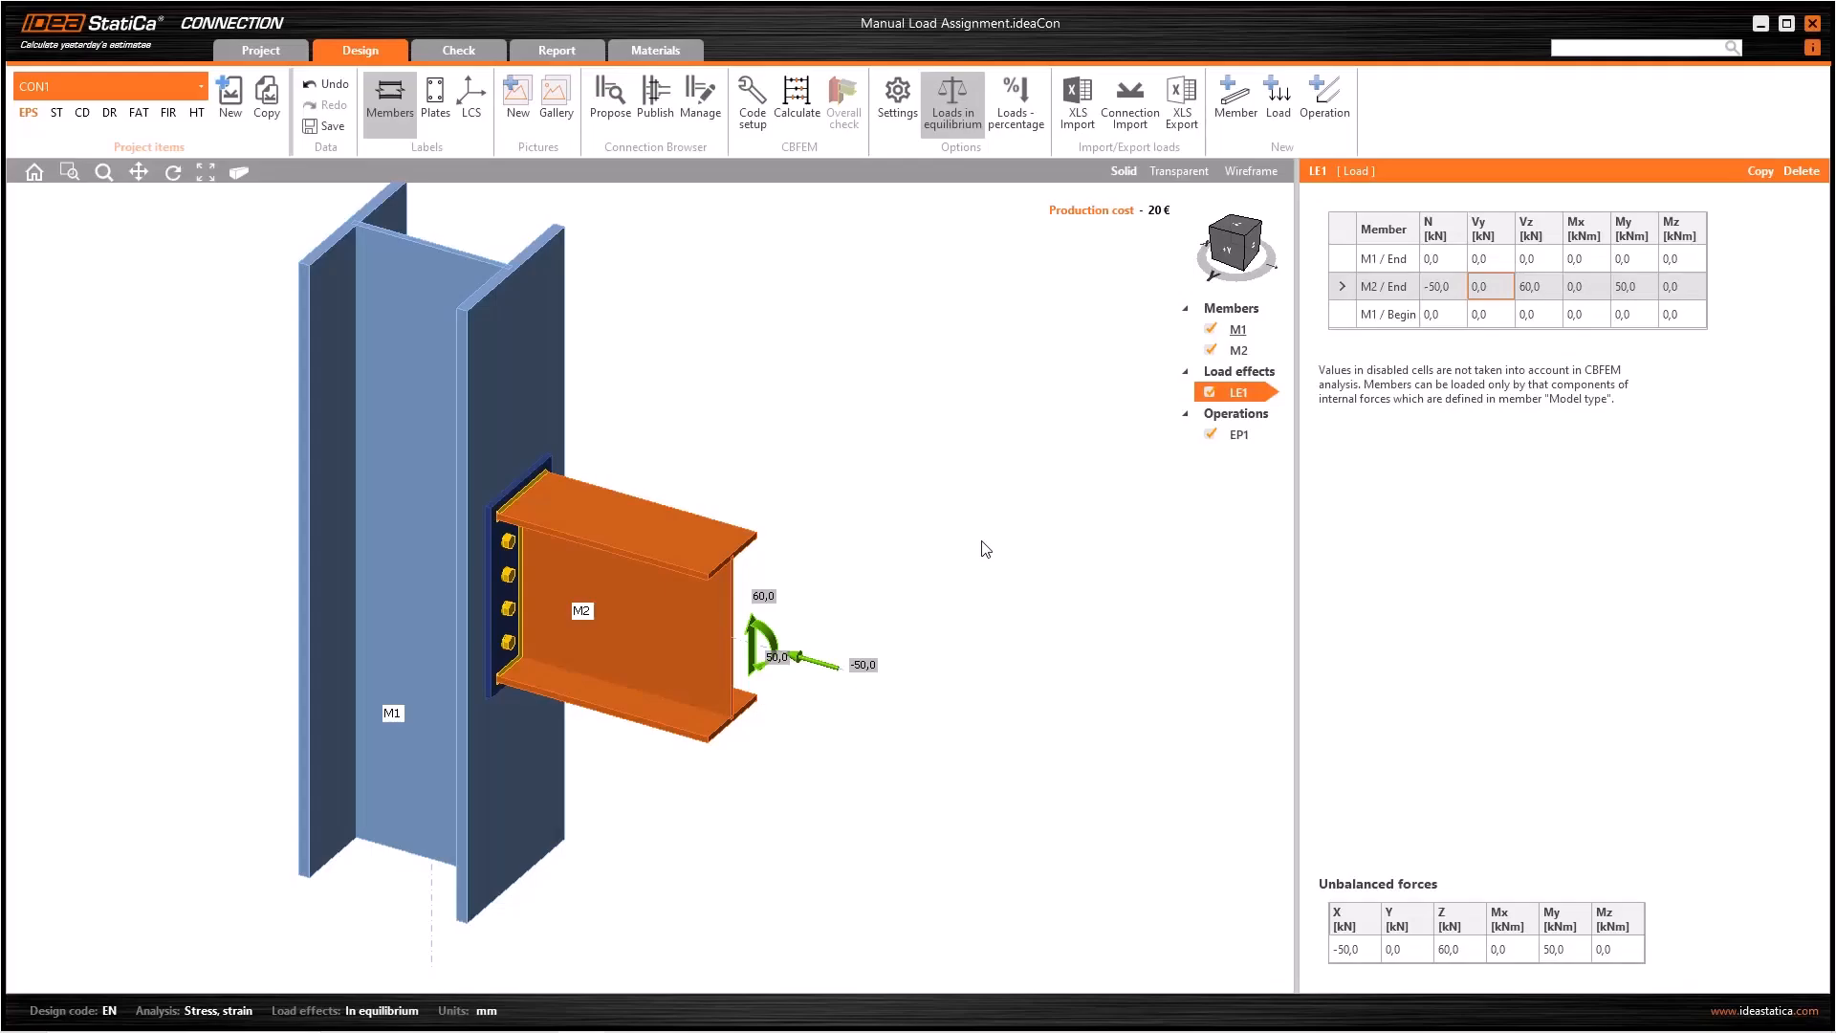
{"action": "mouse_move", "coordinate": [1118, 338]}
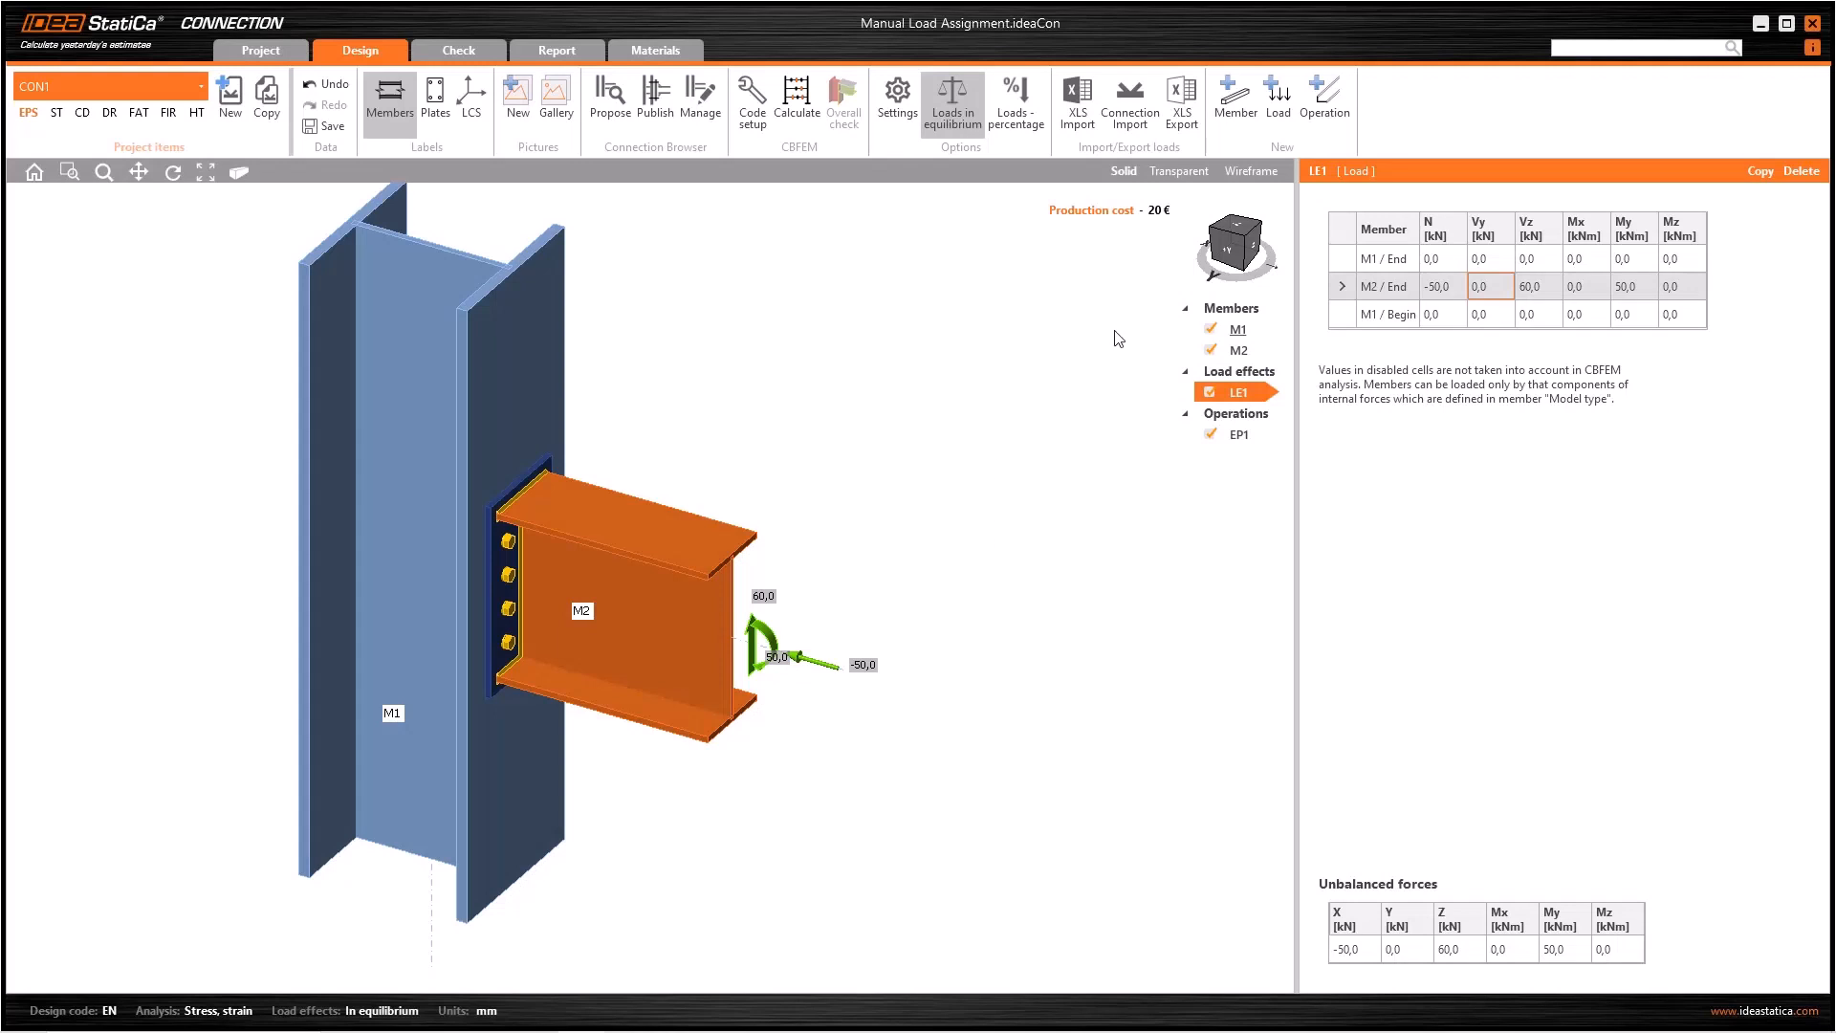
{"action": "left_click", "coordinate": [1248, 171]}
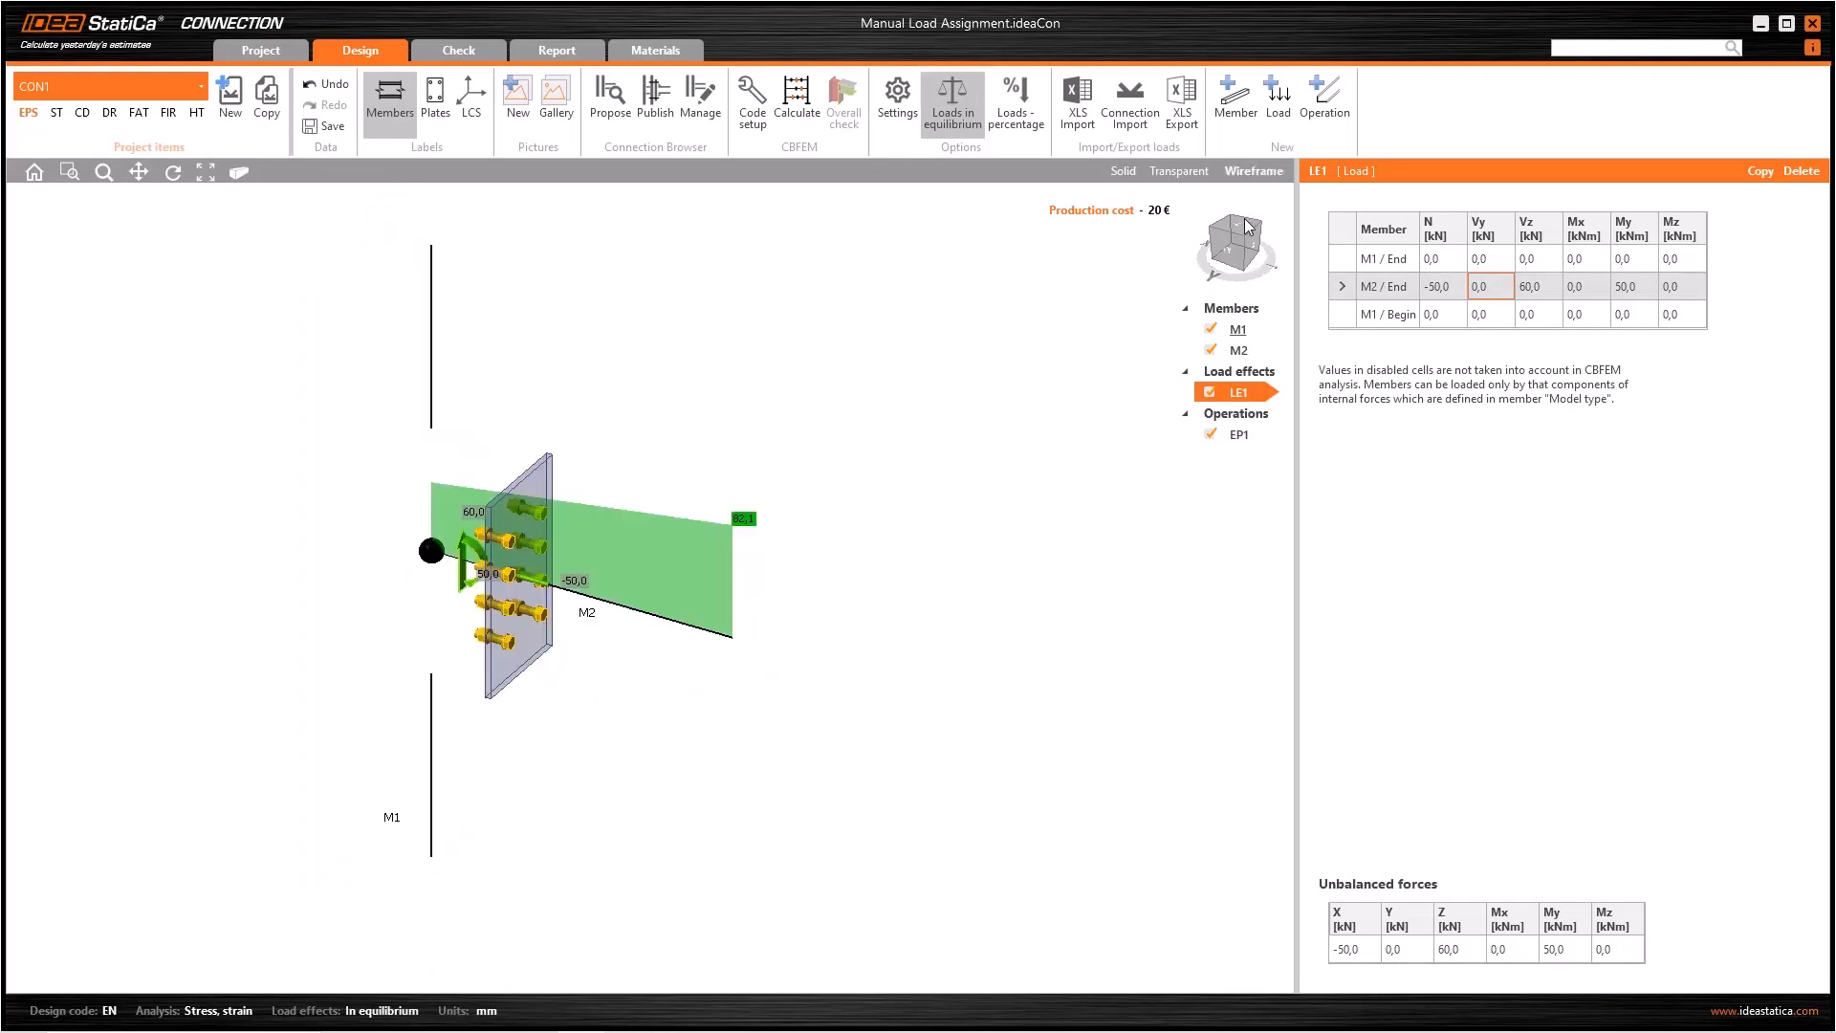
View the wireframe joint from the +Y side via the view cube
{"action": "left_click", "coordinate": [1245, 225]}
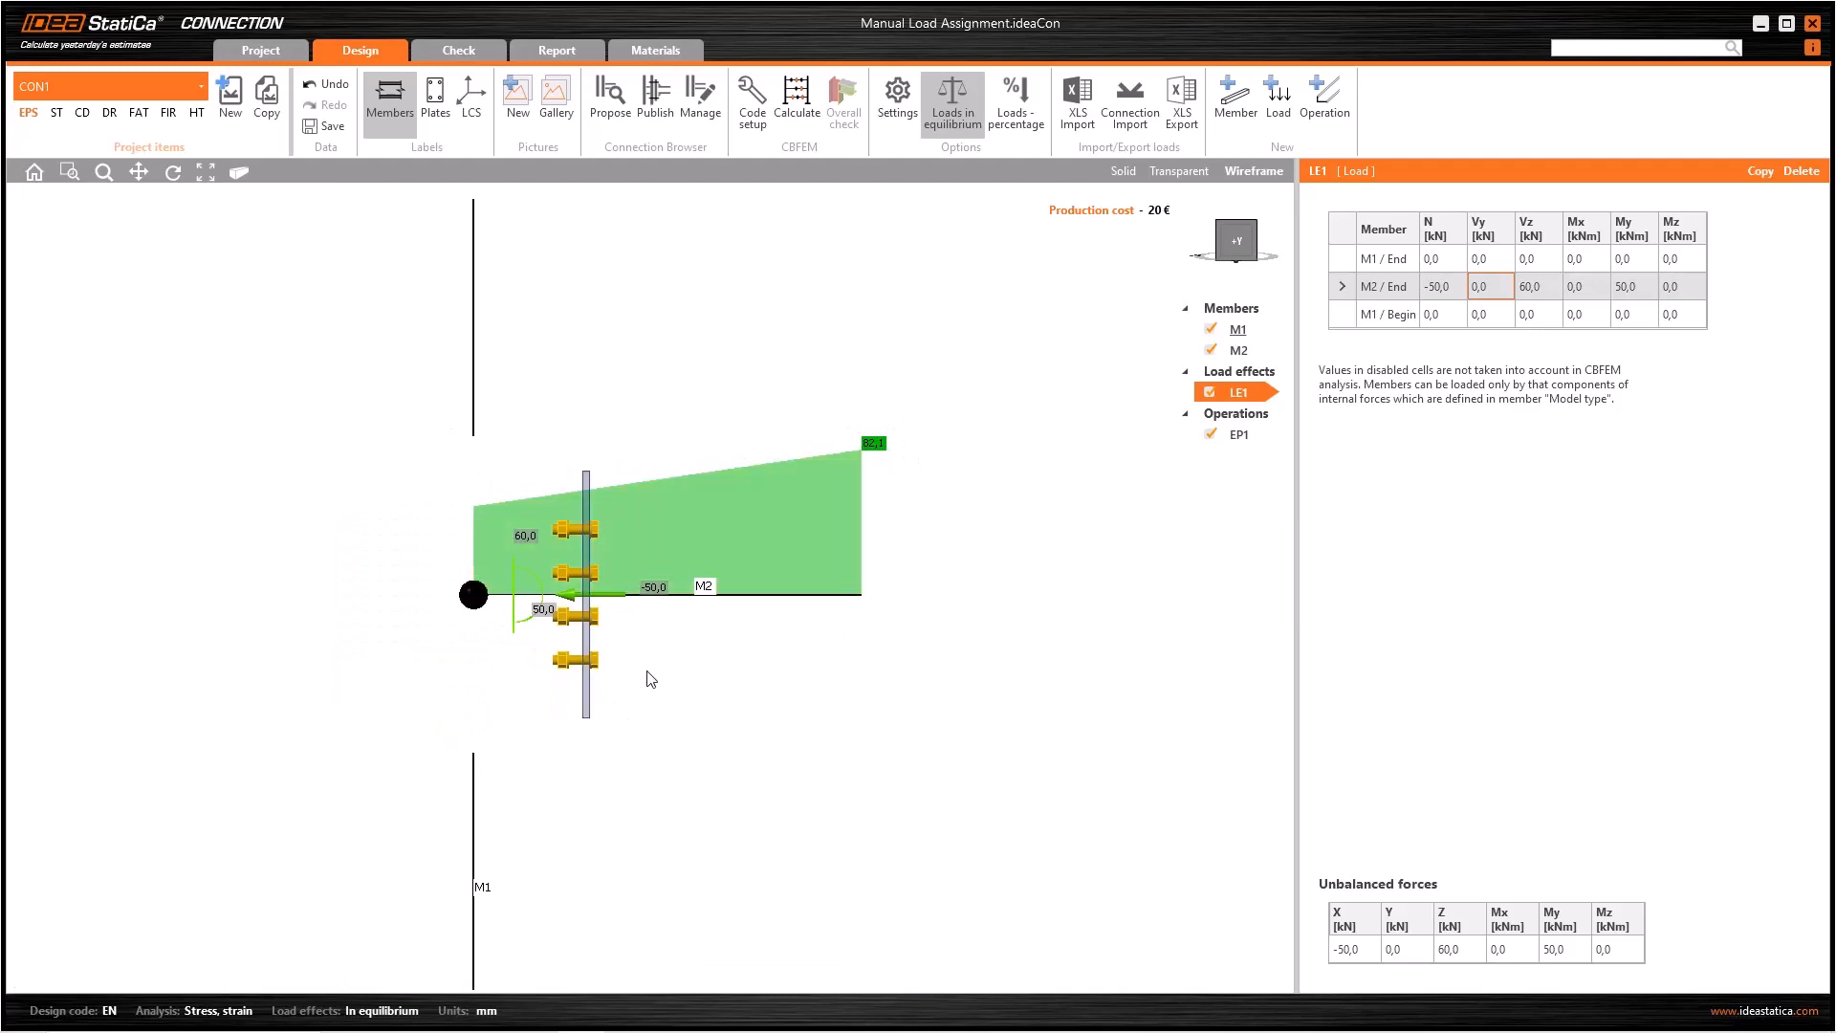
{"action": "mouse_move", "coordinate": [902, 664]}
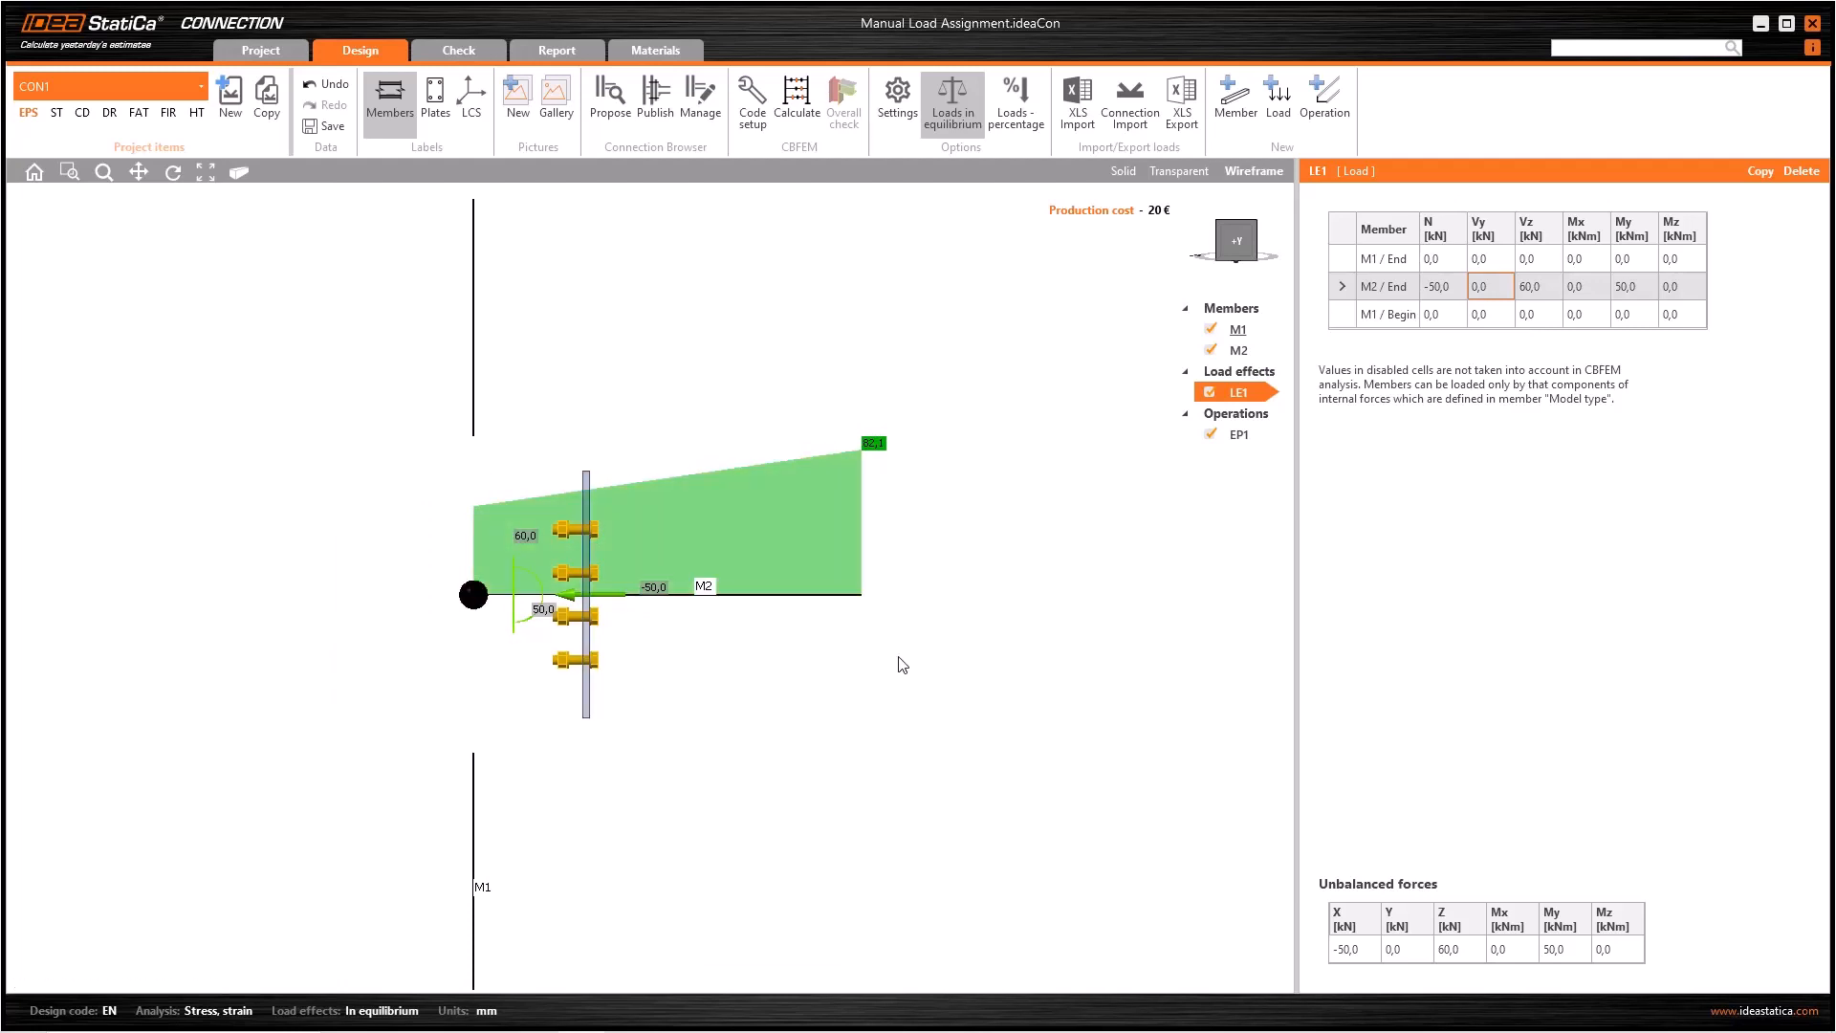